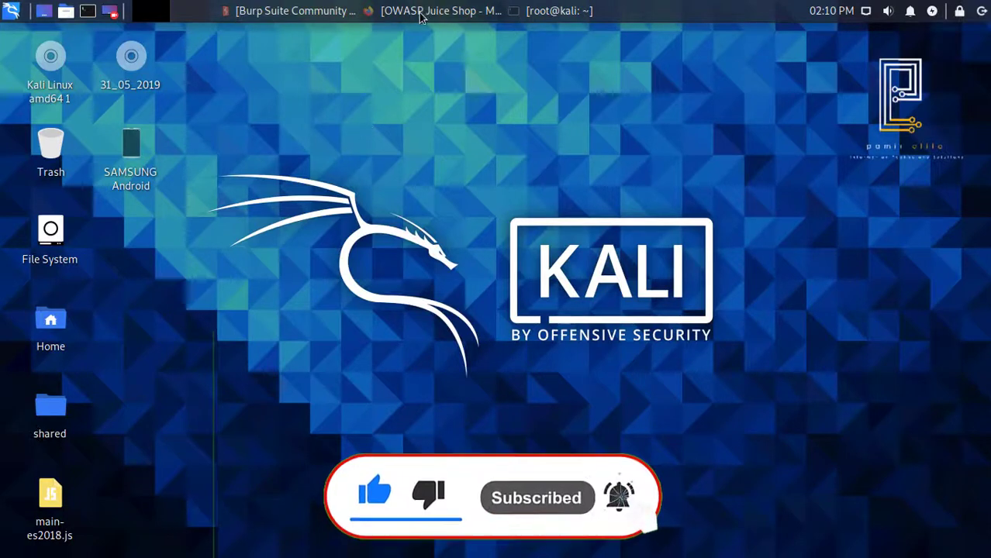
{"action": "mouse_move", "coordinate": [443, 11]}
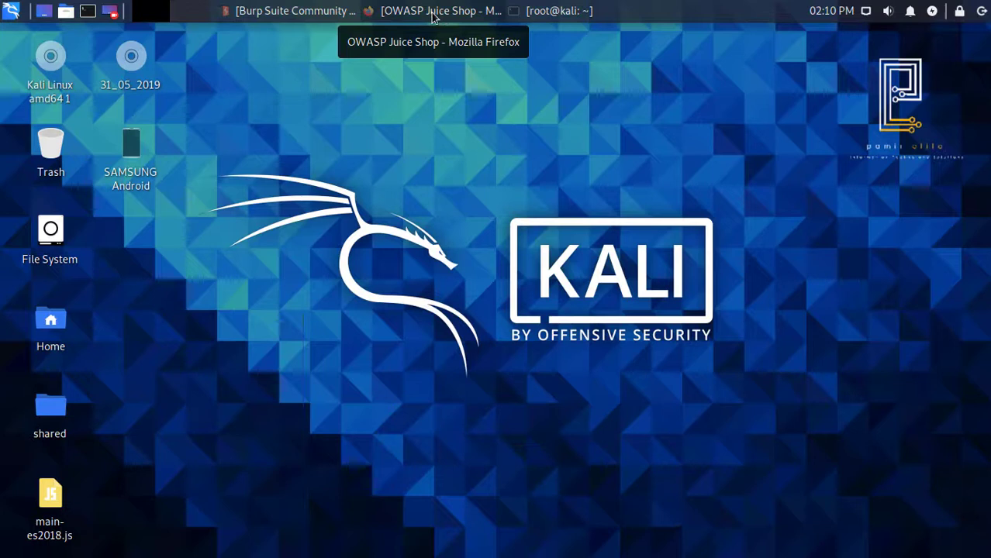
{"action": "mouse_move", "coordinate": [422, 10]}
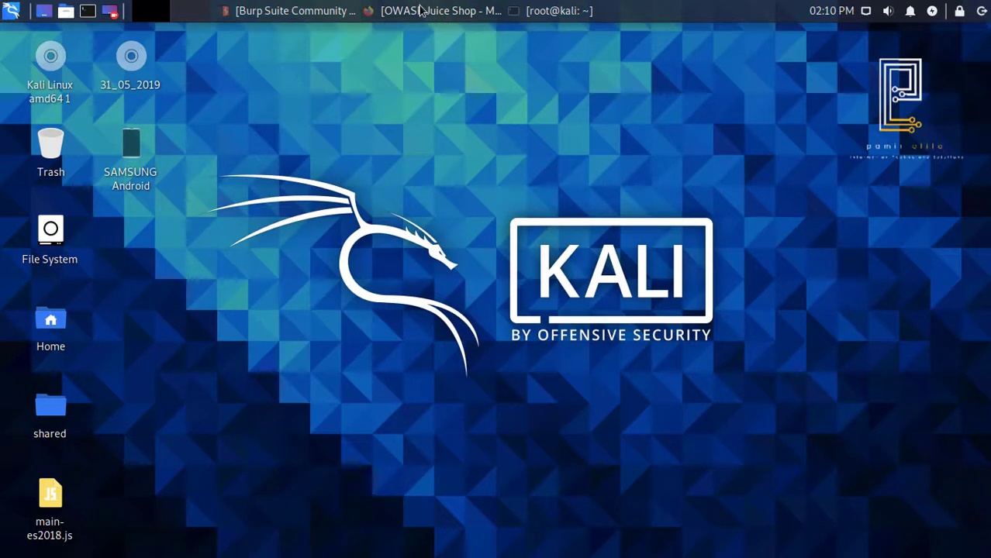
{"action": "mouse_move", "coordinate": [441, 10]}
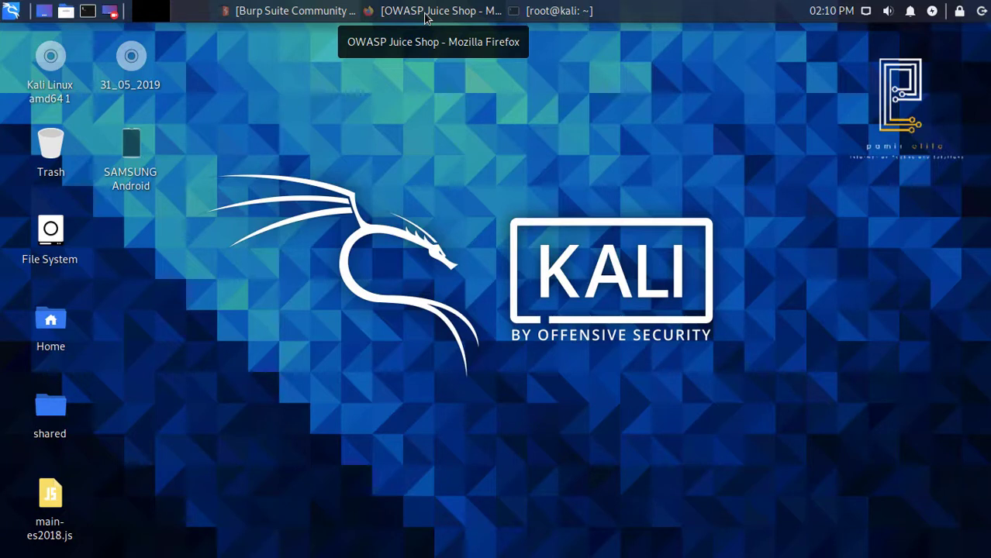
{"action": "mouse_move", "coordinate": [389, 25]}
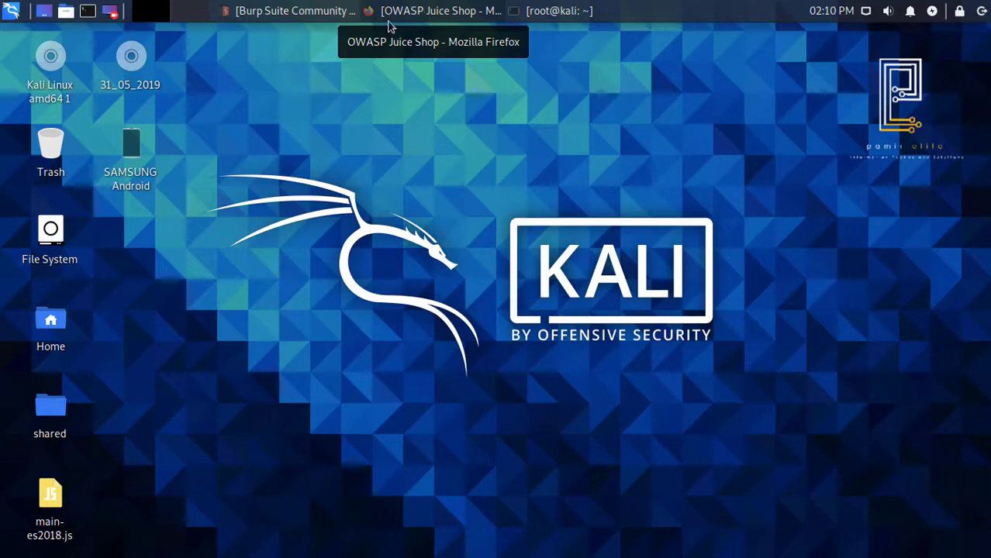
{"action": "mouse_move", "coordinate": [288, 33]}
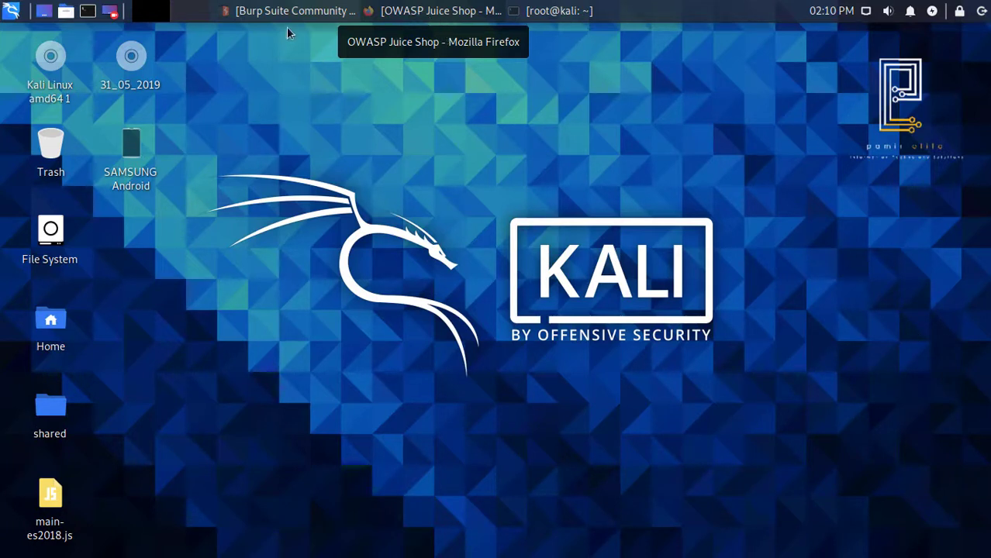
Bring the Juice Shop browser forward and browse the Score Board's one-star and two-star challenge lists.
{"action": "left_click", "coordinate": [441, 9]}
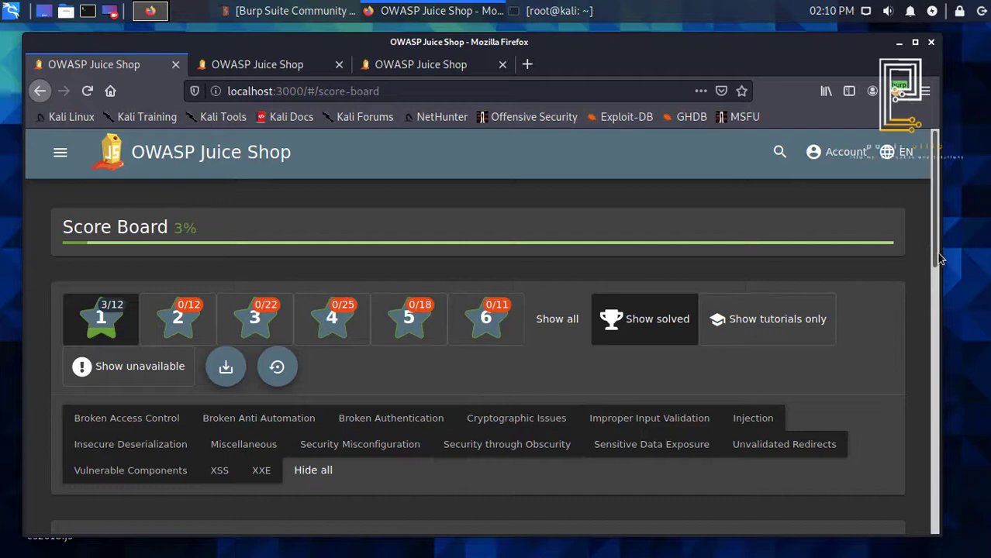
{"action": "scroll", "scroll_direction": "down", "scroll_amount": 3}
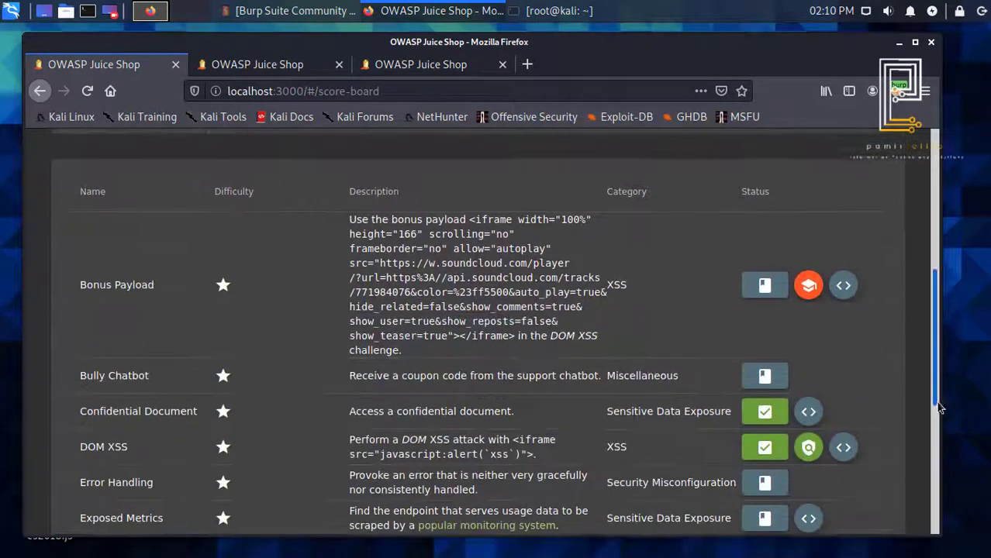
{"action": "scroll", "scroll_direction": "up", "scroll_amount": 3}
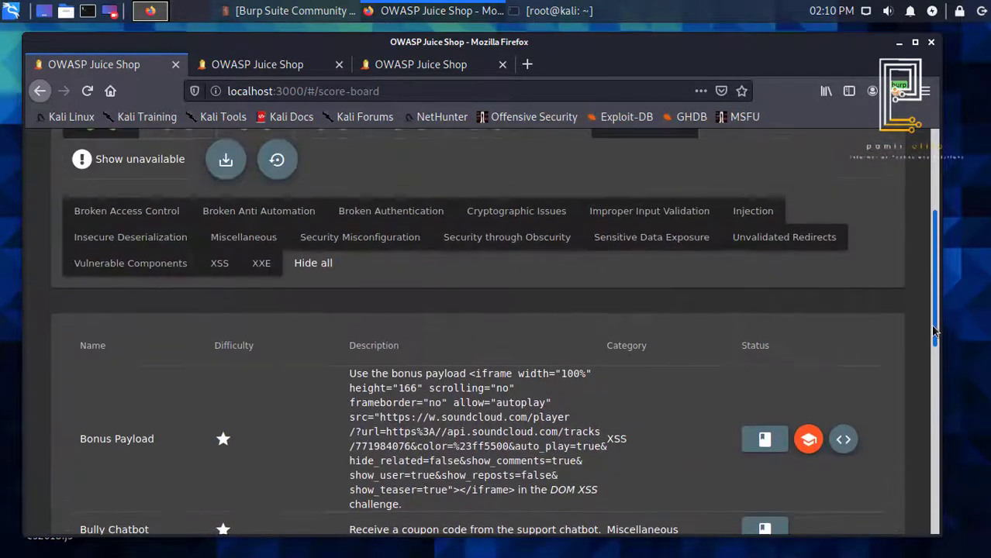
{"action": "scroll", "scroll_direction": "down", "scroll_amount": 3}
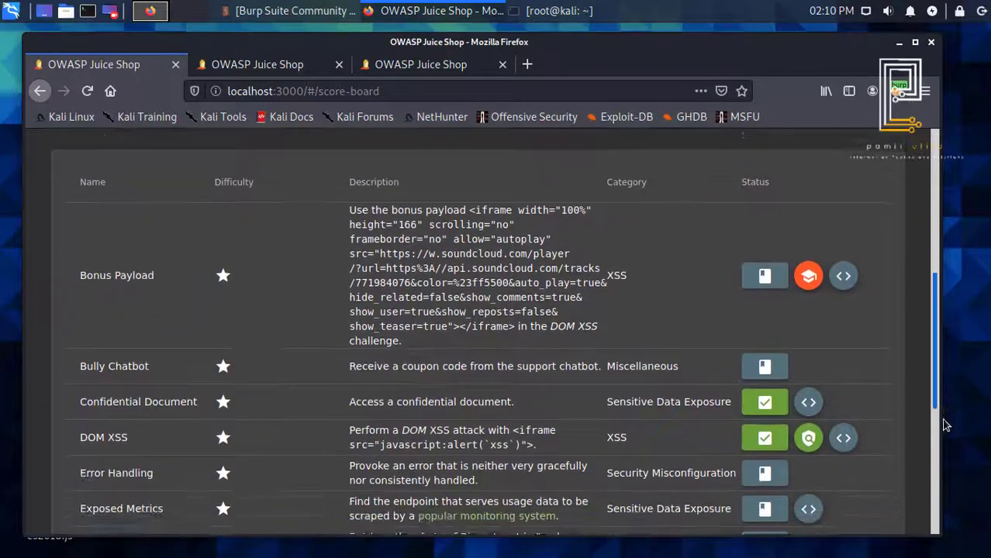
{"action": "scroll", "scroll_direction": "down", "scroll_amount": 3}
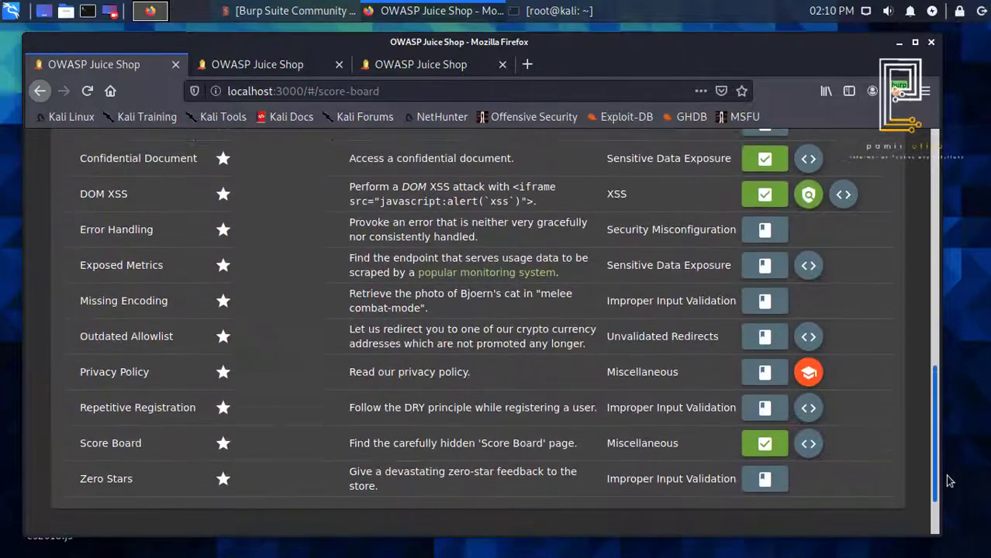
{"action": "scroll", "scroll_direction": "up", "scroll_amount": 3}
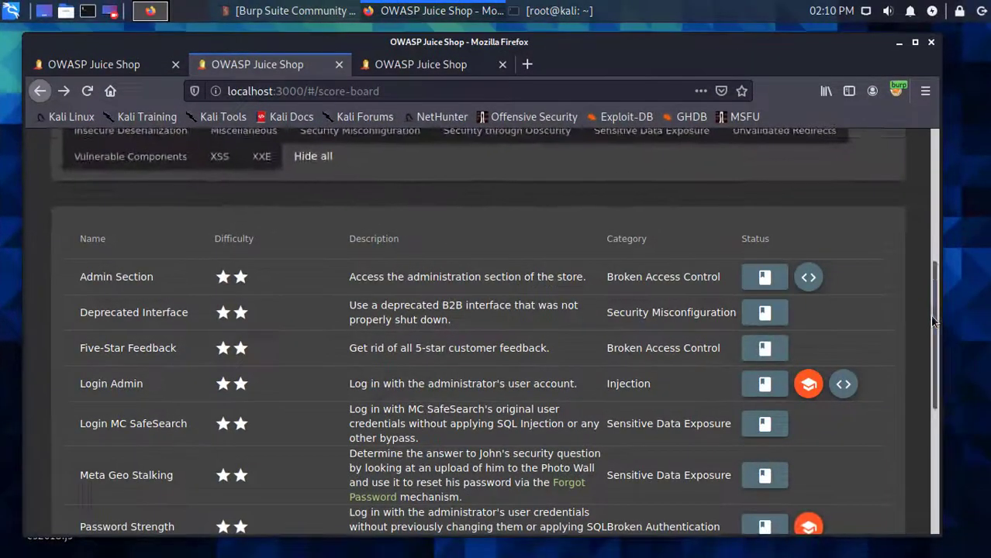
{"action": "scroll", "scroll_direction": "down", "scroll_amount": 3}
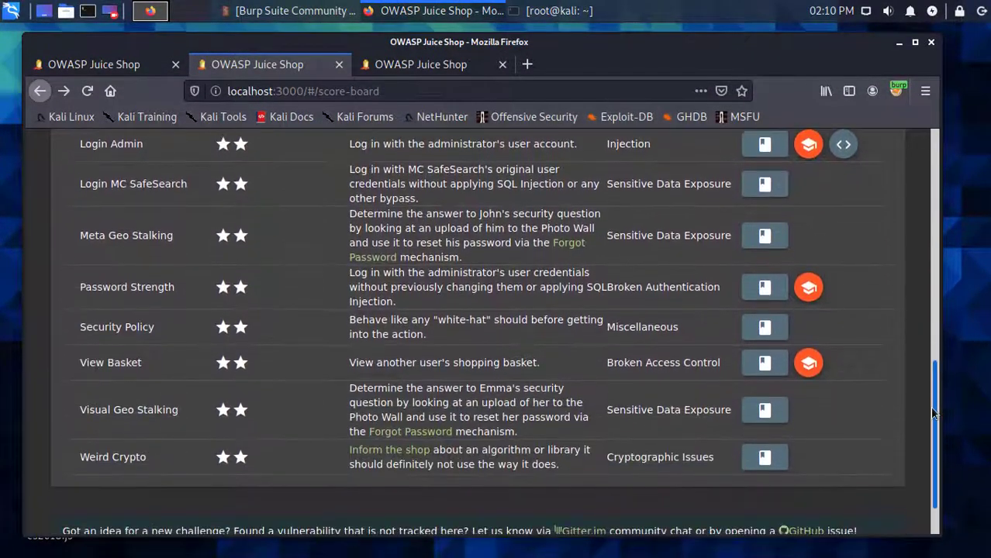
{"action": "scroll", "scroll_direction": "up", "scroll_amount": 3}
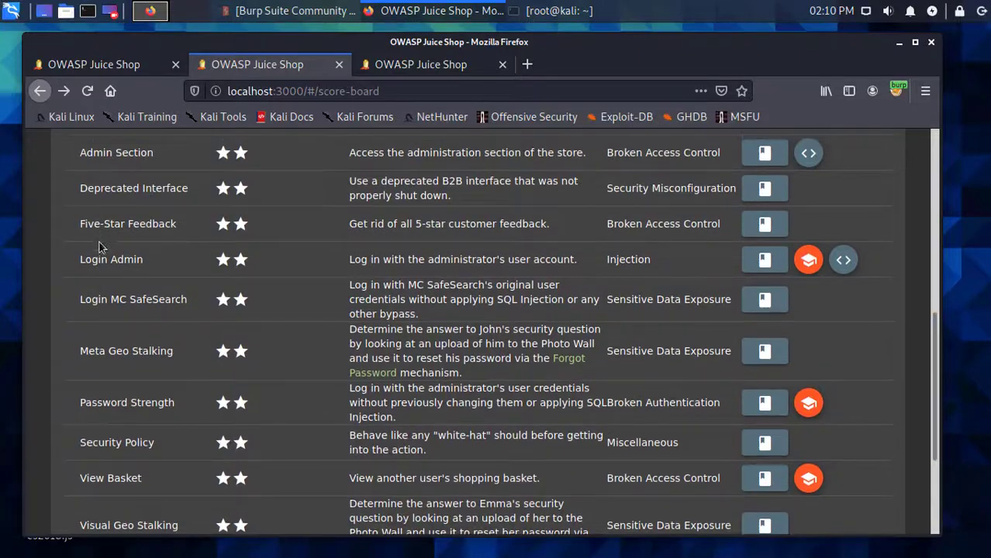
{"action": "double_click", "coordinate": [93, 259]}
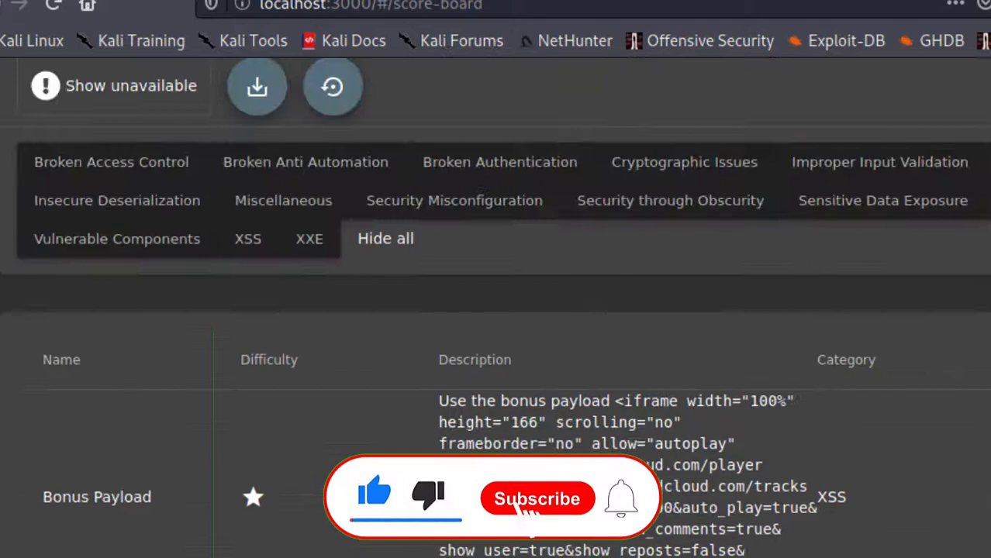
Turn proxy interception on in Burp and show the shop's All Products page so its request is caught.
{"action": "scroll", "scroll_direction": "up", "scroll_amount": 3}
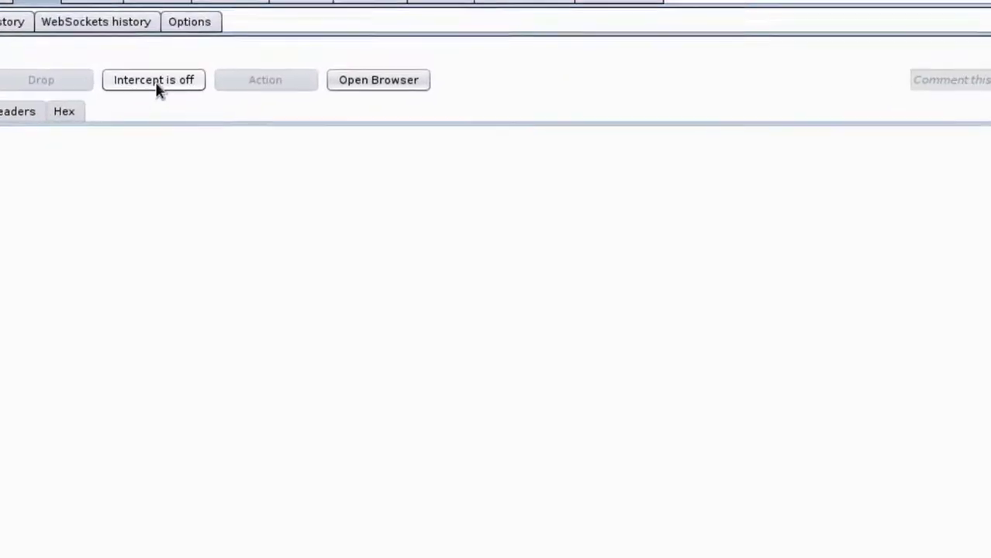
{"action": "mouse_move", "coordinate": [152, 79]}
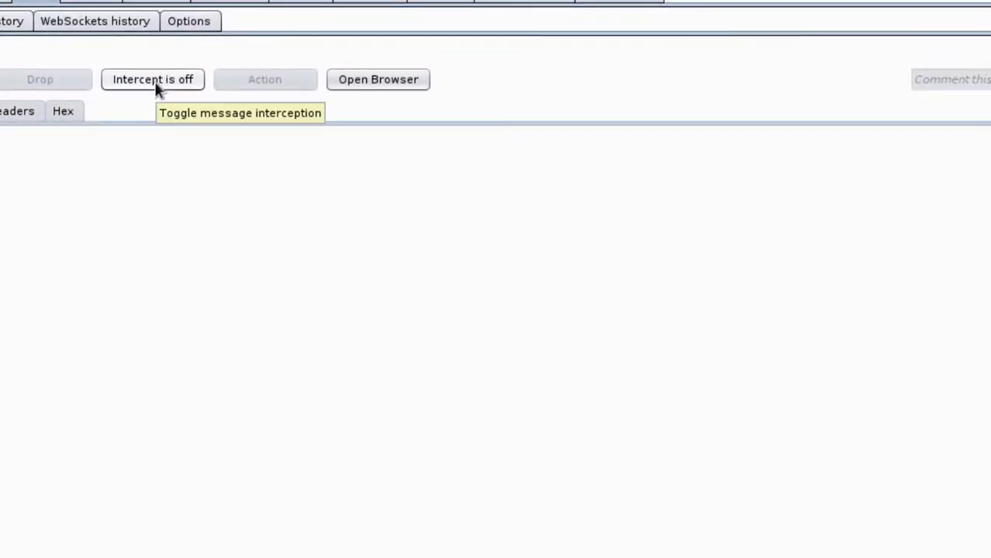
{"action": "left_click", "coordinate": [152, 79]}
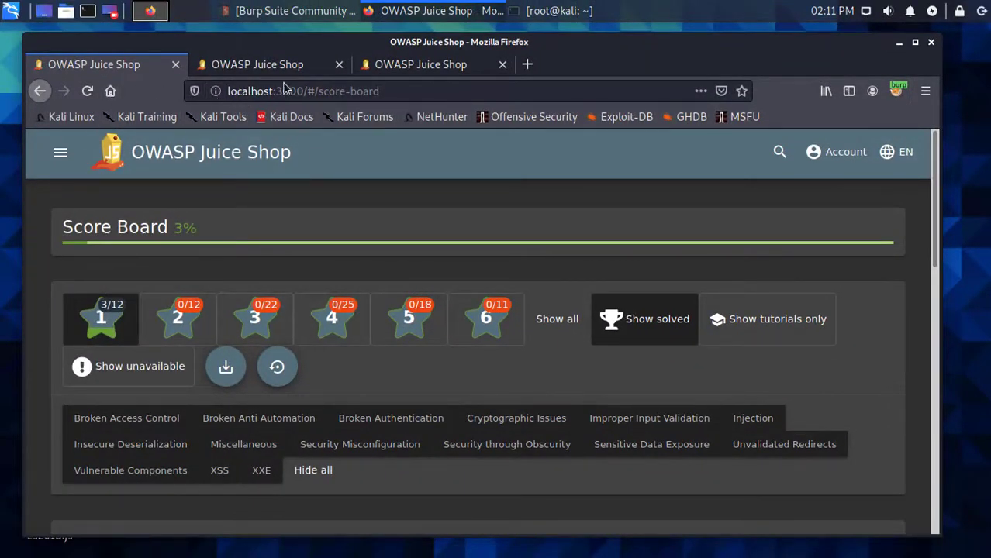
{"action": "left_click", "coordinate": [420, 65]}
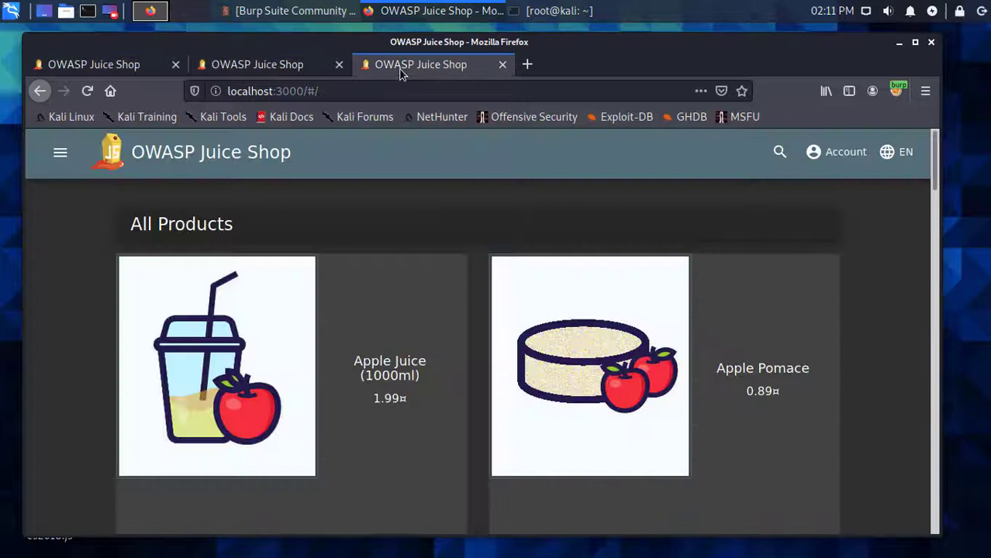
{"action": "mouse_move", "coordinate": [313, 400]}
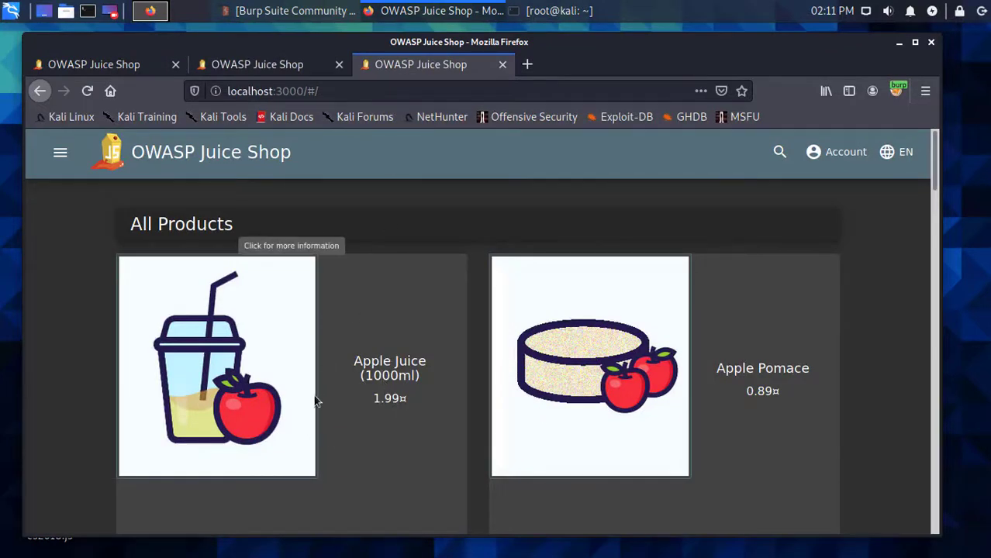
{"action": "mouse_move", "coordinate": [374, 391]}
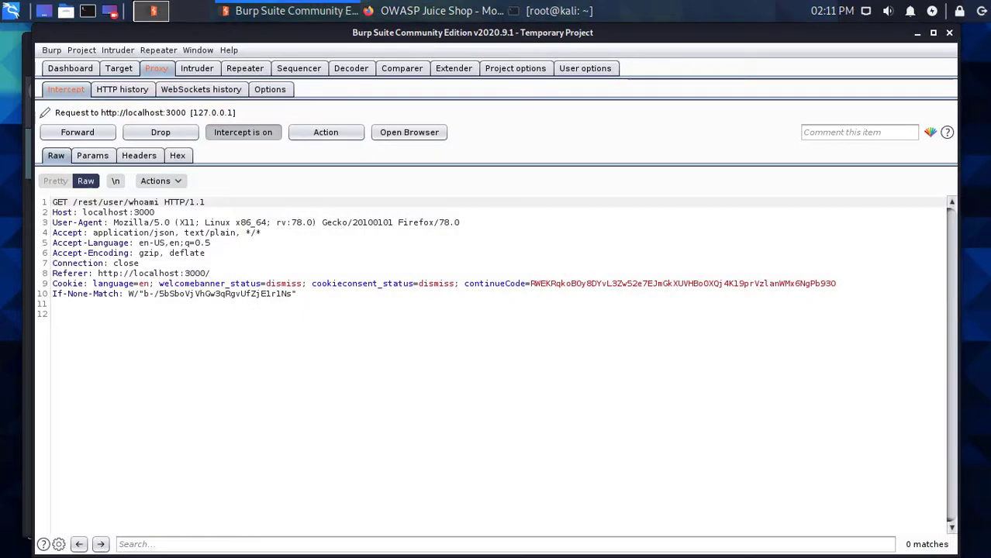
{"action": "mouse_move", "coordinate": [751, 208]}
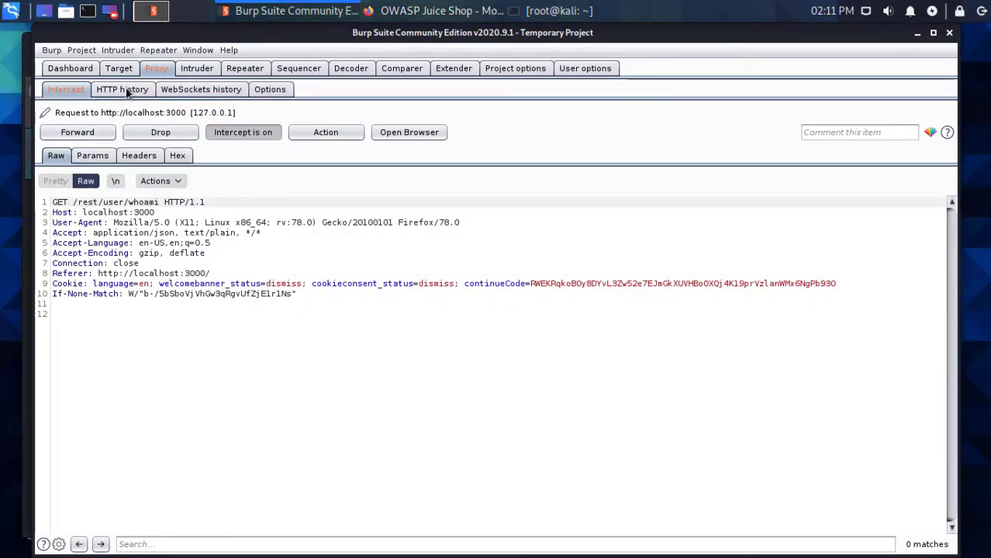
Show the Proxy HTTP history and select the GET /rest/products/24/reviews request with its 200 response.
{"action": "left_click", "coordinate": [121, 88]}
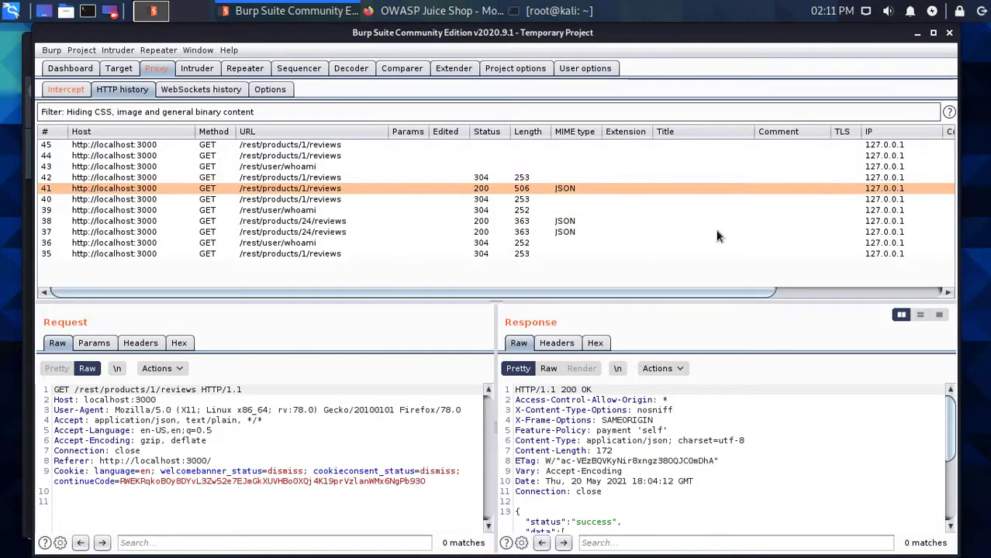
{"action": "mouse_move", "coordinate": [239, 148]}
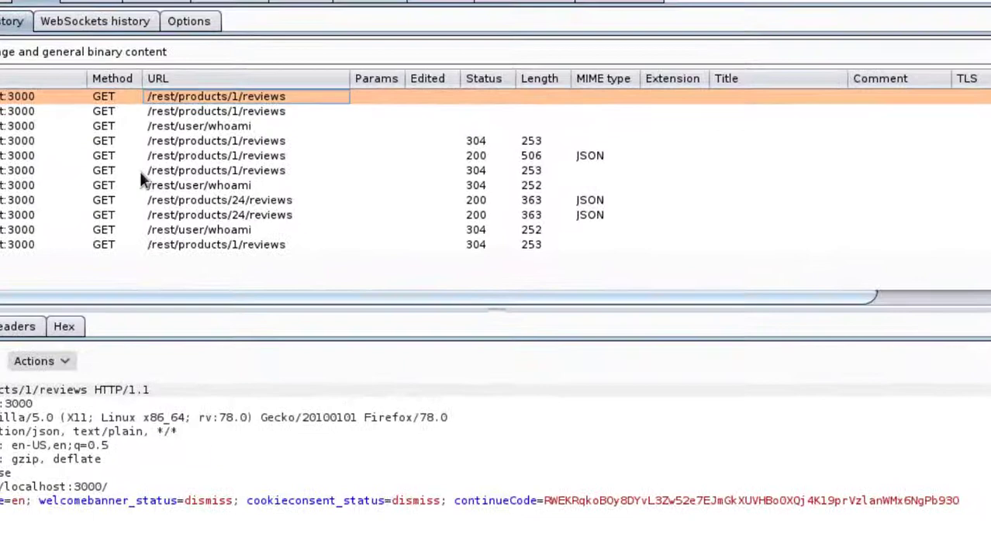
{"action": "right_click", "coordinate": [214, 96]}
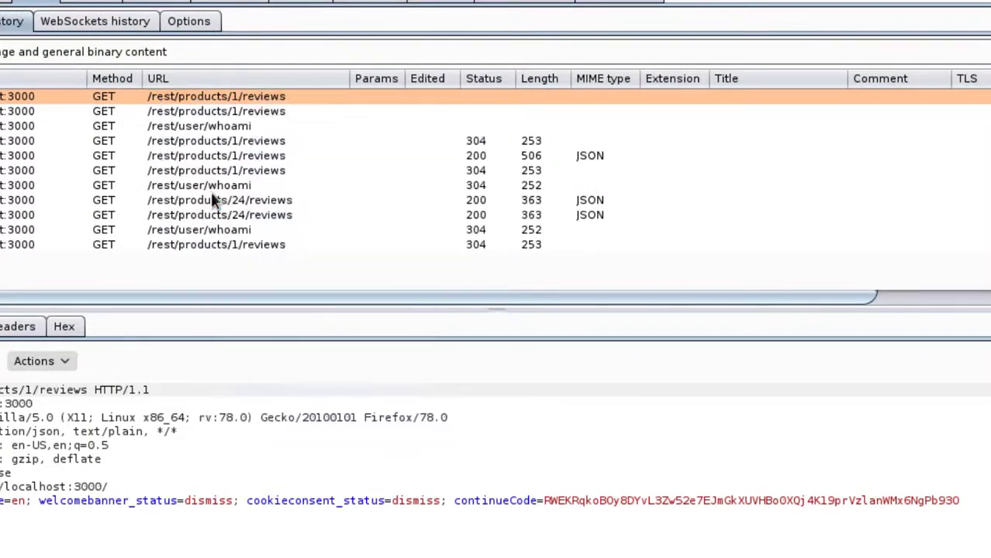
{"action": "left_click", "coordinate": [220, 200]}
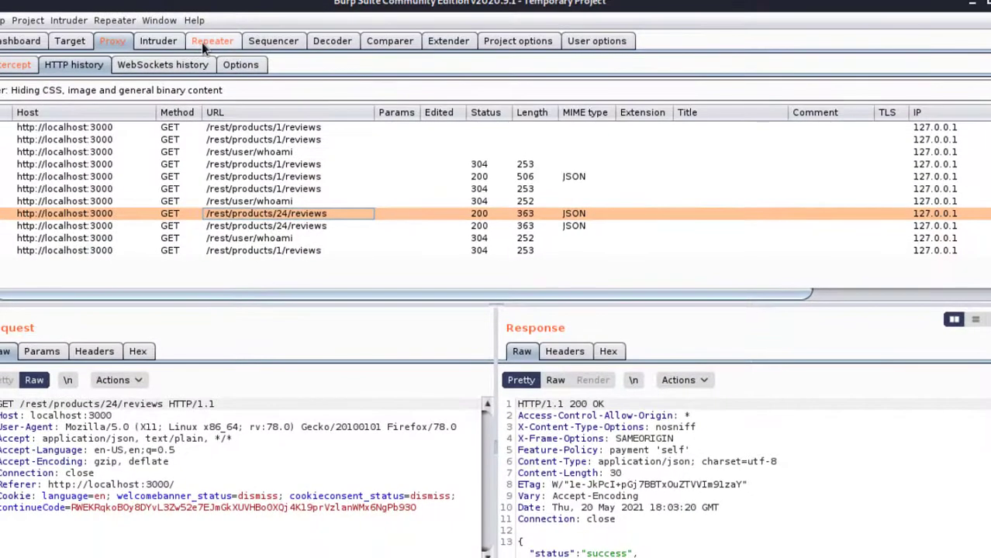
Resend the request in Repeater as GET /rest/pamirtech, getting a 500 Internal Server Error.
{"action": "left_click", "coordinate": [213, 40]}
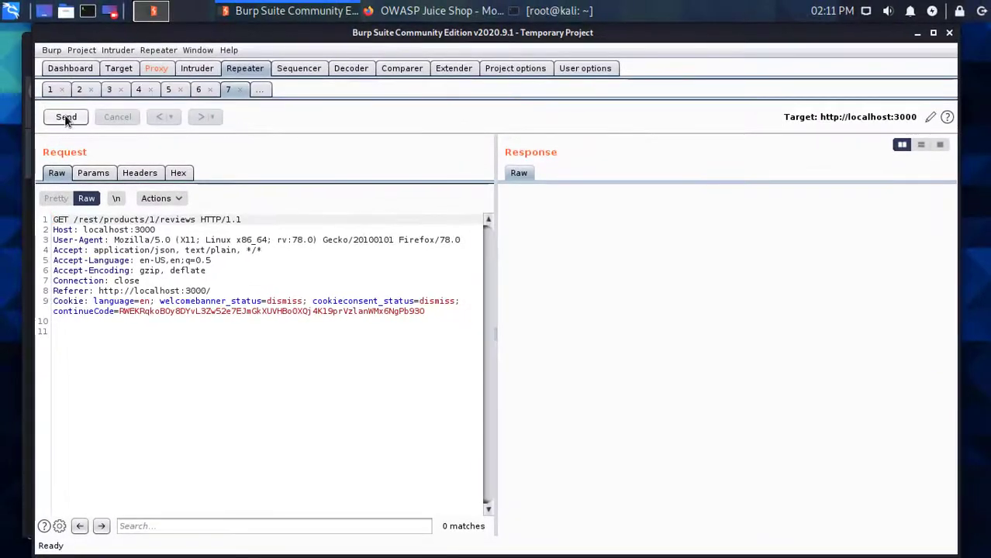
{"action": "left_click", "coordinate": [66, 118]}
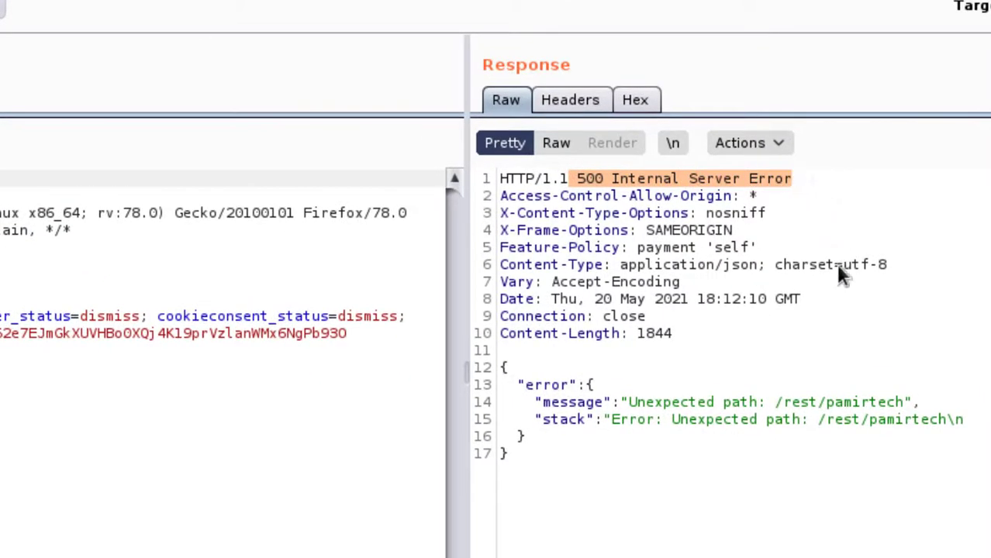
{"action": "mouse_move", "coordinate": [555, 155]}
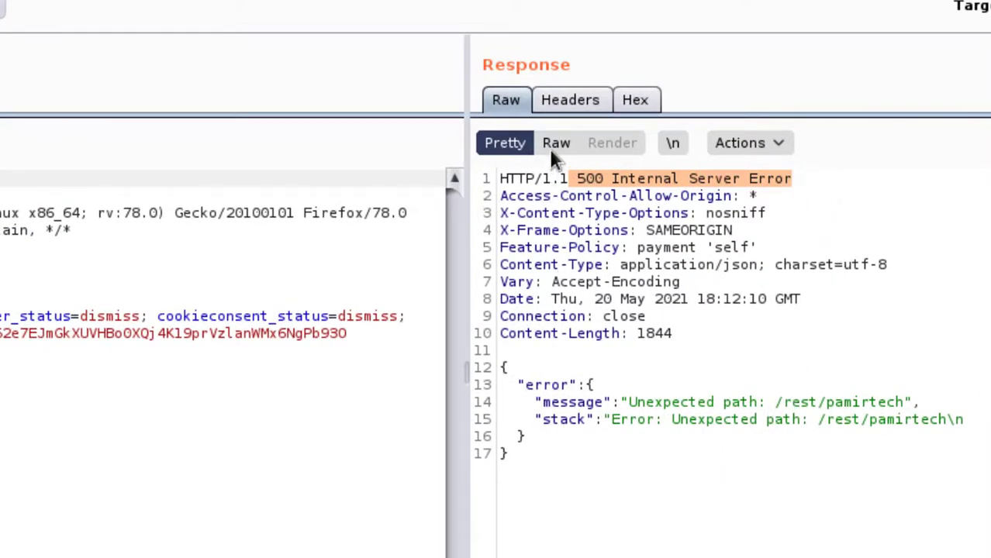
{"action": "mouse_move", "coordinate": [840, 555]}
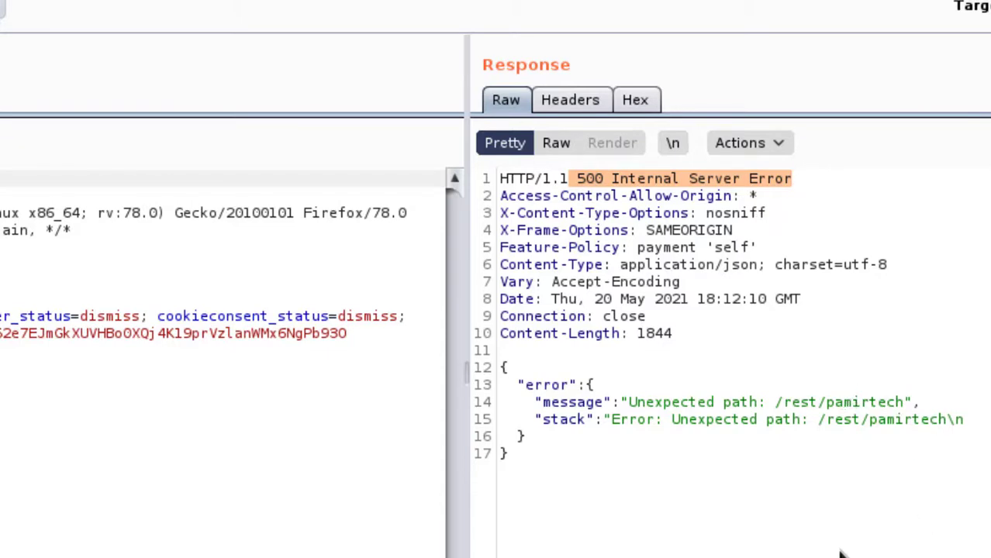
{"action": "mouse_move", "coordinate": [565, 422]}
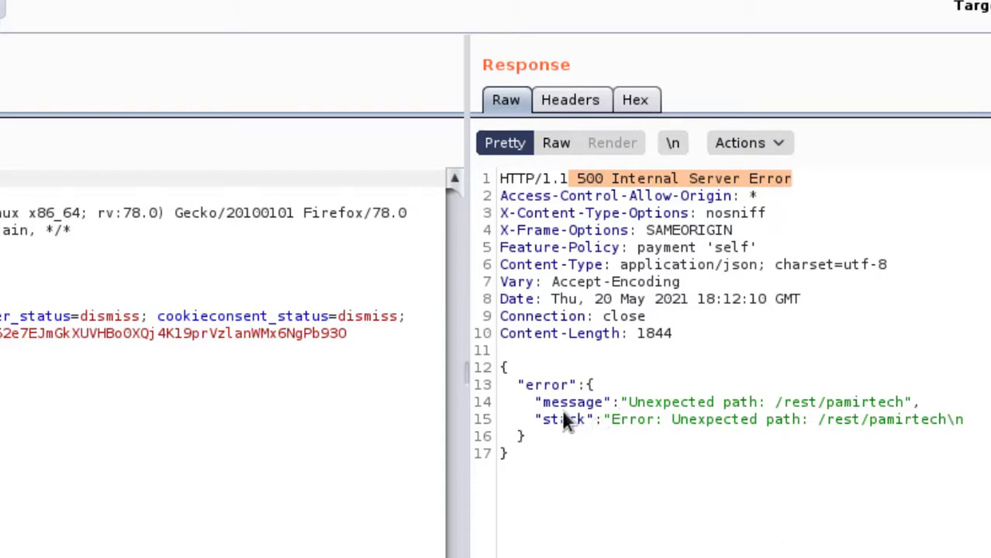
{"action": "mouse_move", "coordinate": [717, 406]}
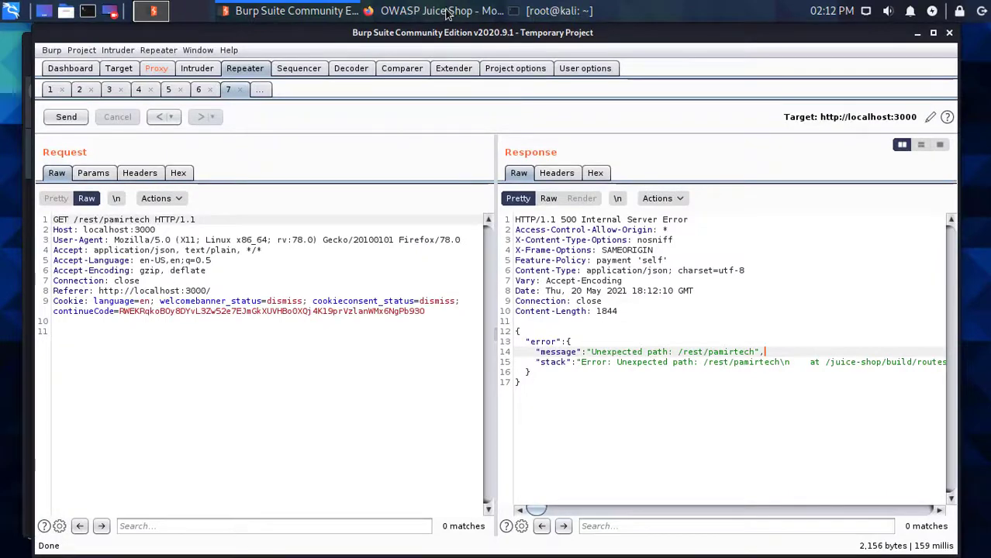
Back in the Juice Shop, close the Apple Juice dialog and review the Score Board confirming Error Handling solved.
{"action": "left_click", "coordinate": [433, 10]}
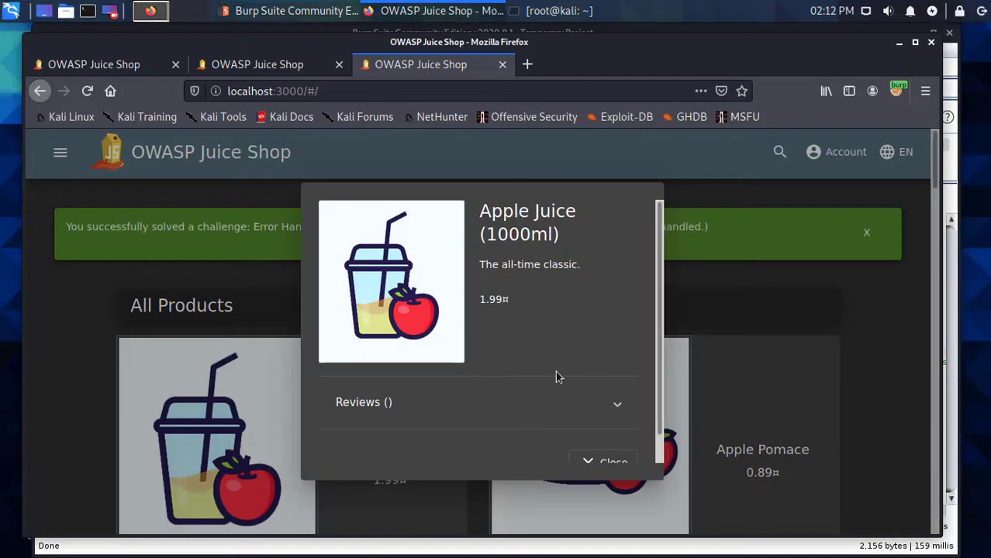
{"action": "left_click", "coordinate": [605, 462]}
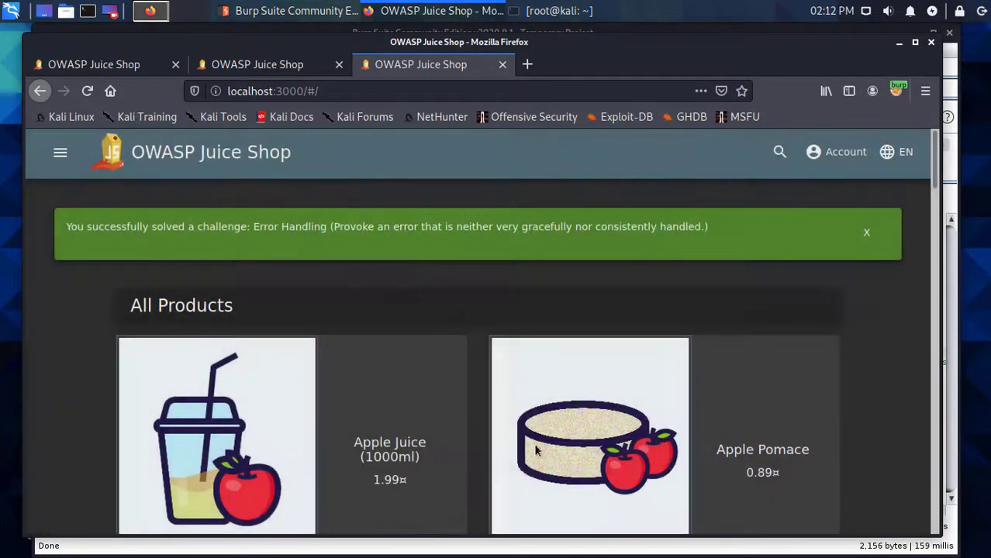
{"action": "mouse_move", "coordinate": [239, 239]}
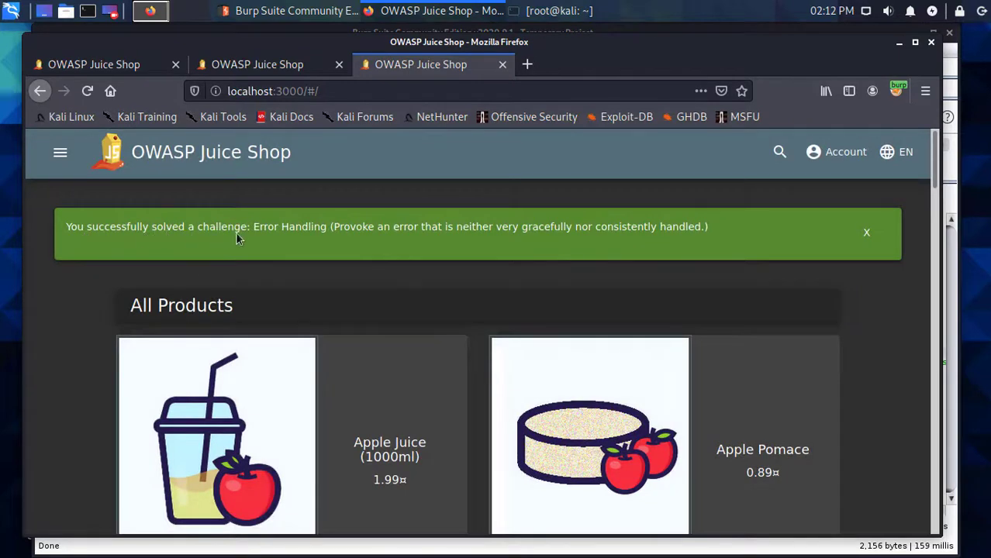
{"action": "mouse_move", "coordinate": [329, 243]}
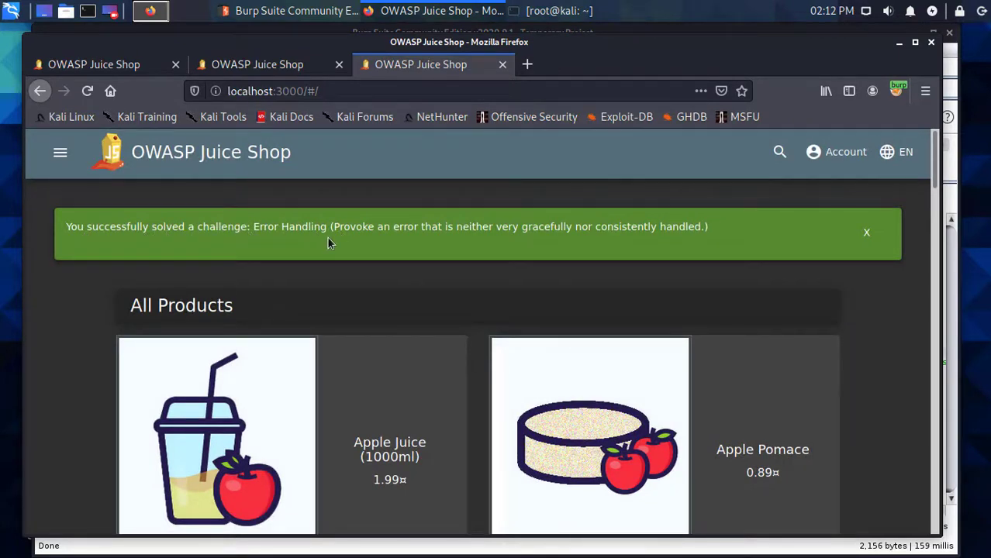
{"action": "mouse_move", "coordinate": [469, 239]}
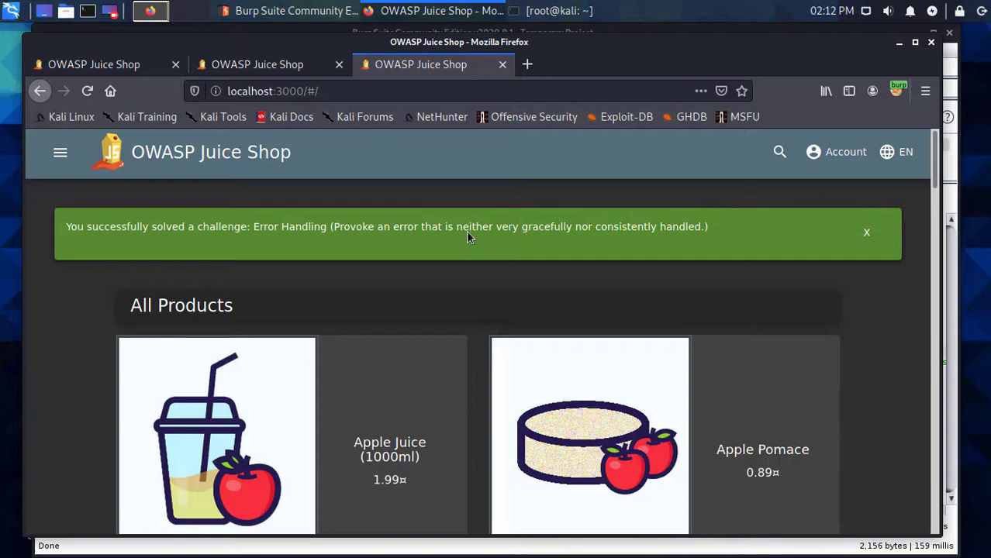
{"action": "mouse_move", "coordinate": [613, 239]}
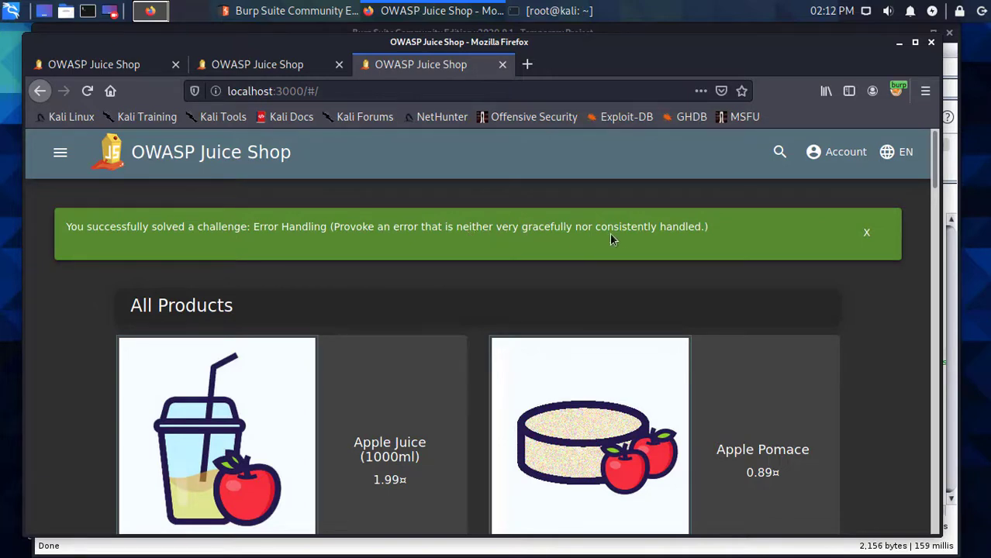
{"action": "mouse_move", "coordinate": [127, 284]}
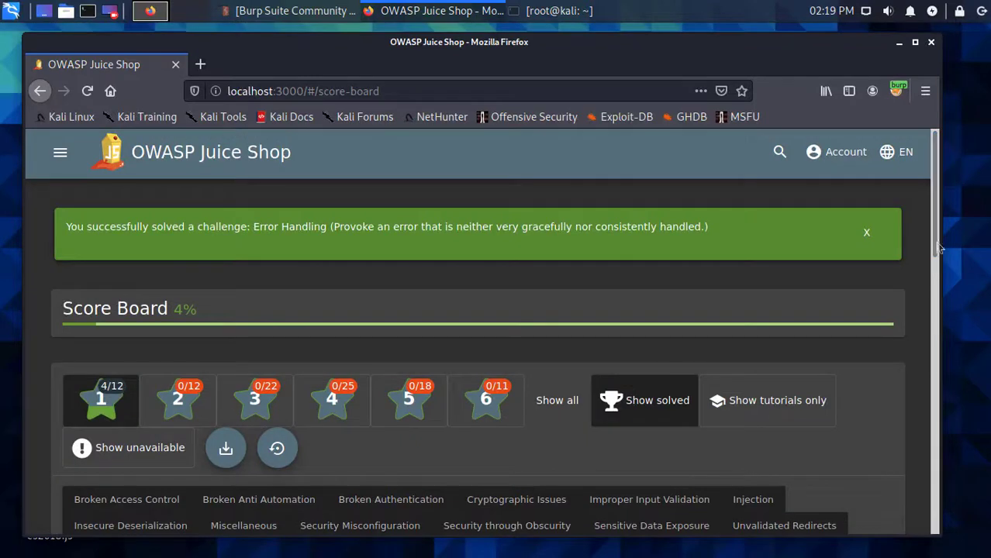
{"action": "mouse_move", "coordinate": [657, 274]}
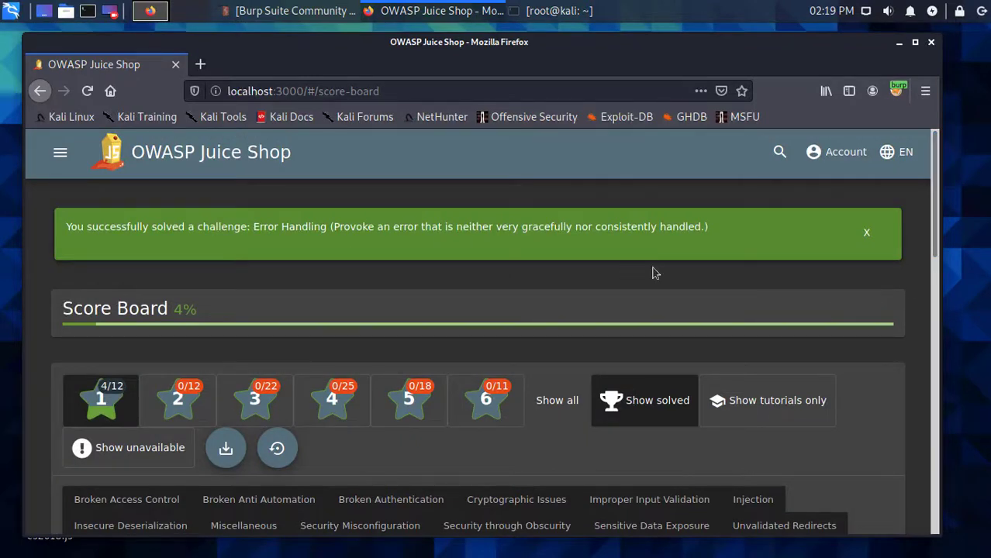
{"action": "mouse_move", "coordinate": [768, 257]}
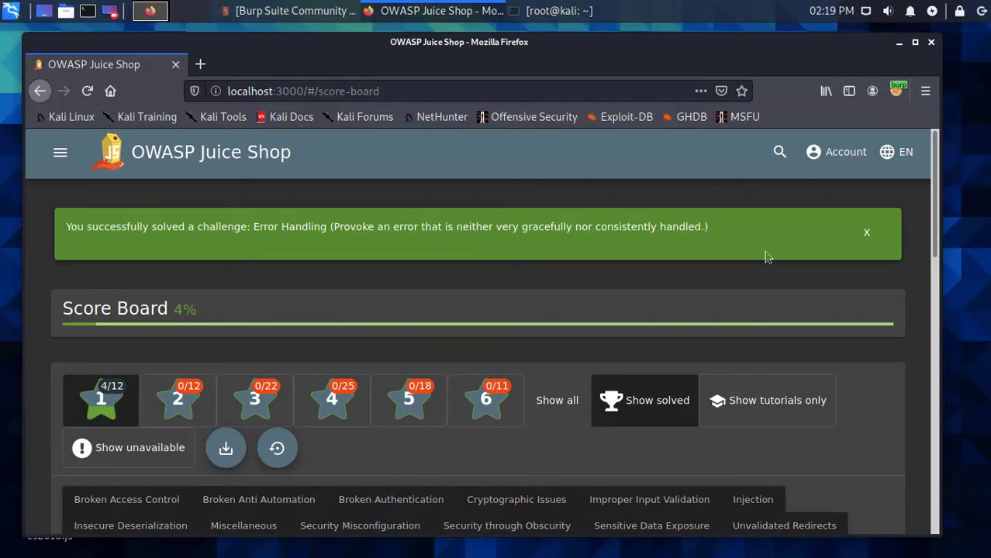
{"action": "mouse_move", "coordinate": [317, 387]}
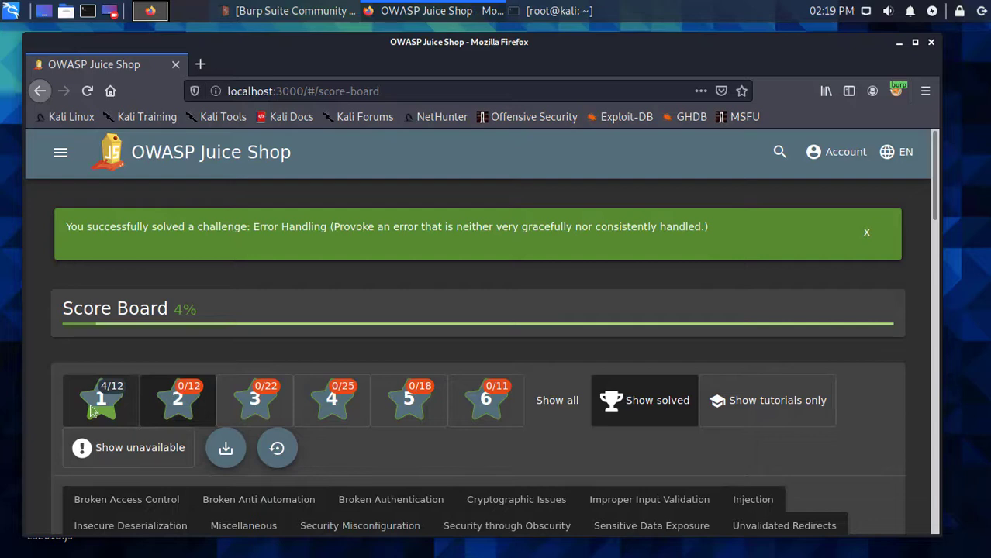
{"action": "scroll", "scroll_direction": "down", "scroll_amount": 3}
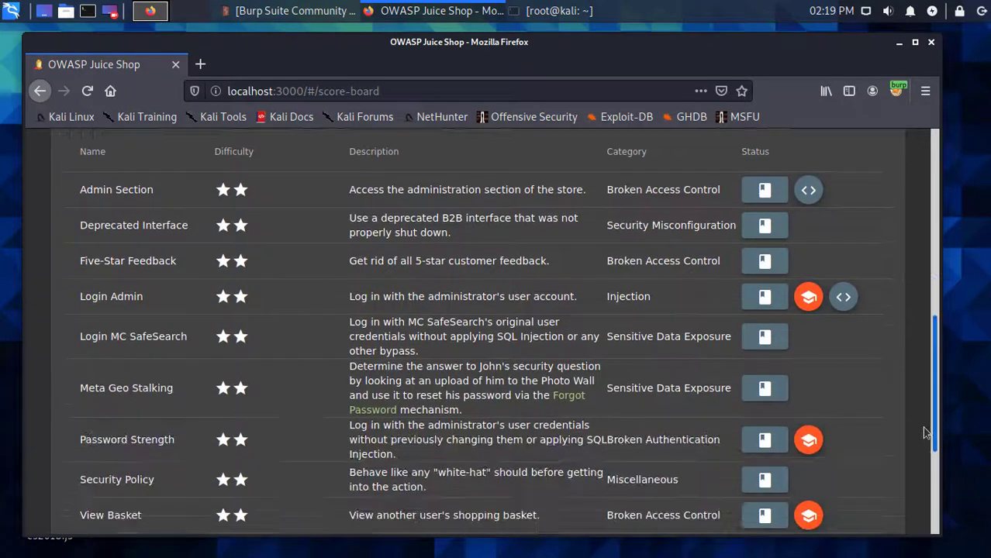
{"action": "scroll", "scroll_direction": "down", "scroll_amount": 3}
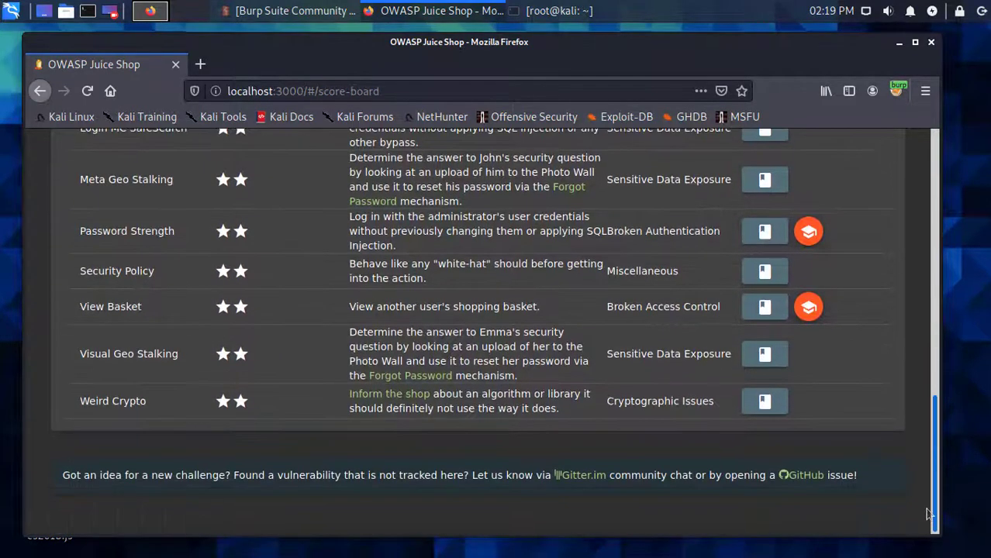
{"action": "scroll", "scroll_direction": "up", "scroll_amount": 3}
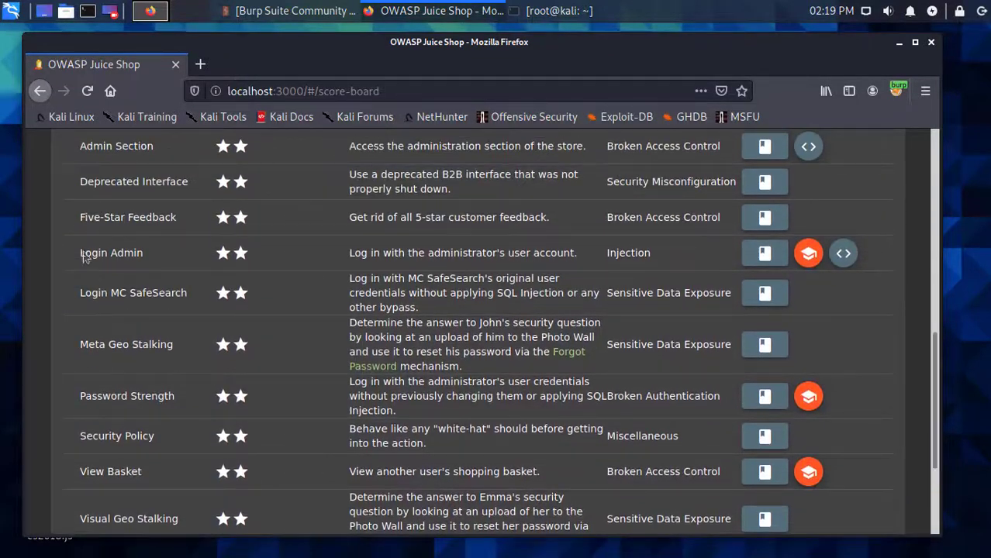
{"action": "double_click", "coordinate": [111, 253]}
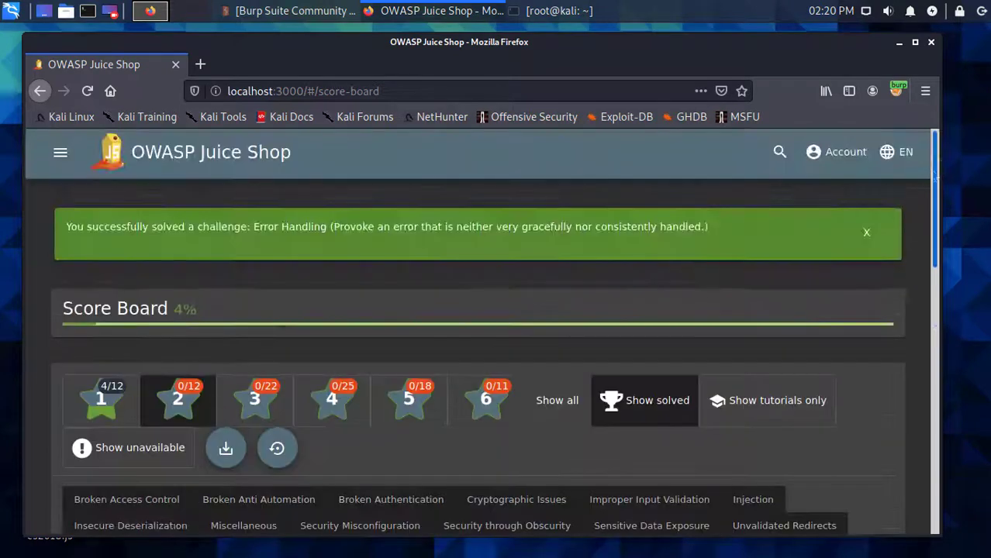
Go to the shop's login page via Account > Login.
{"action": "left_click", "coordinate": [836, 152]}
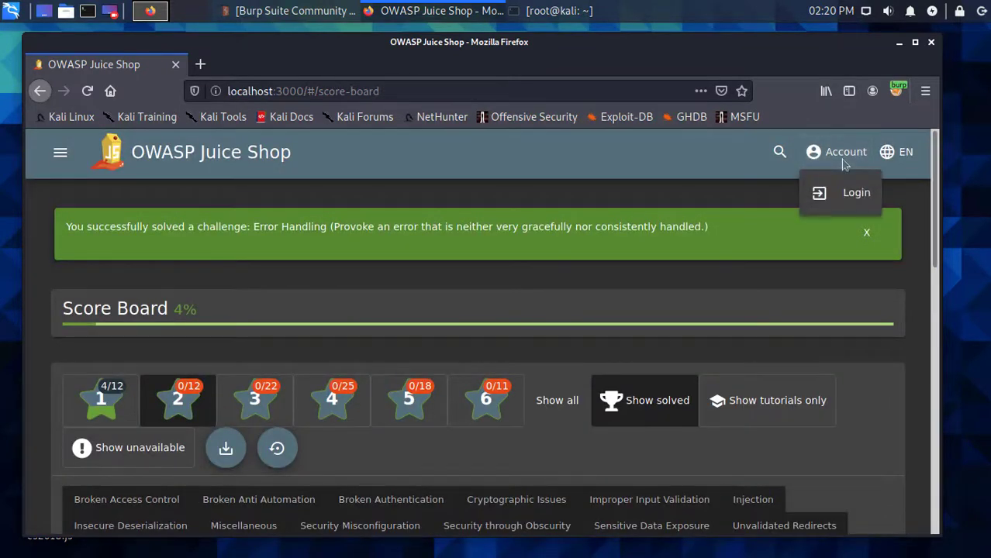
{"action": "left_click", "coordinate": [857, 192]}
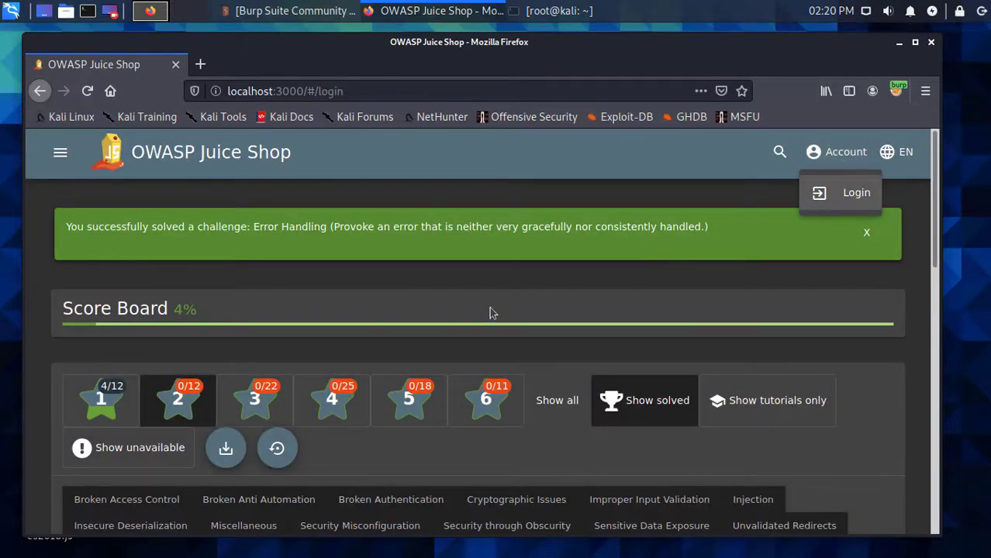
Forward the held GET /rest/user/whoami request so no intercepted request remains.
{"action": "left_click", "coordinate": [857, 192]}
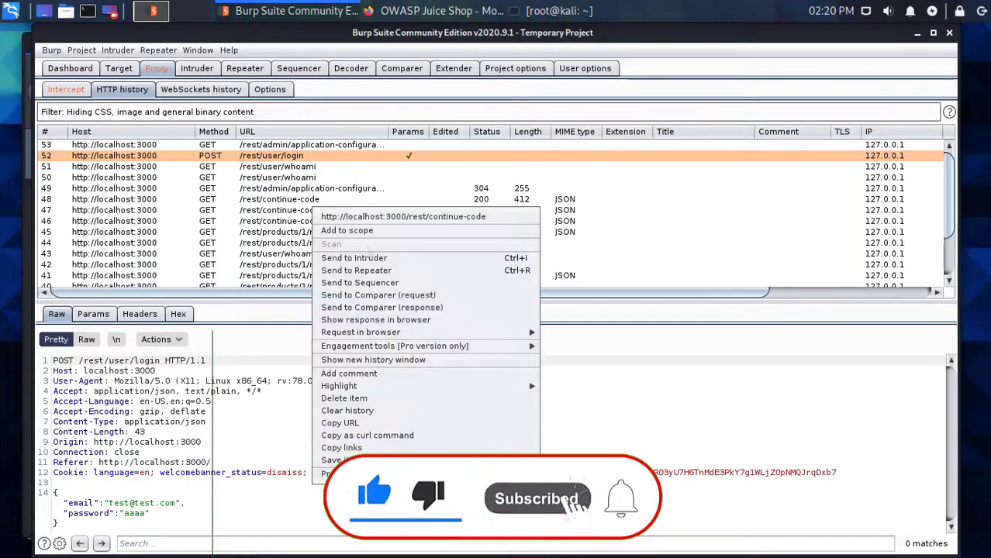
{"action": "mouse_move", "coordinate": [348, 409]}
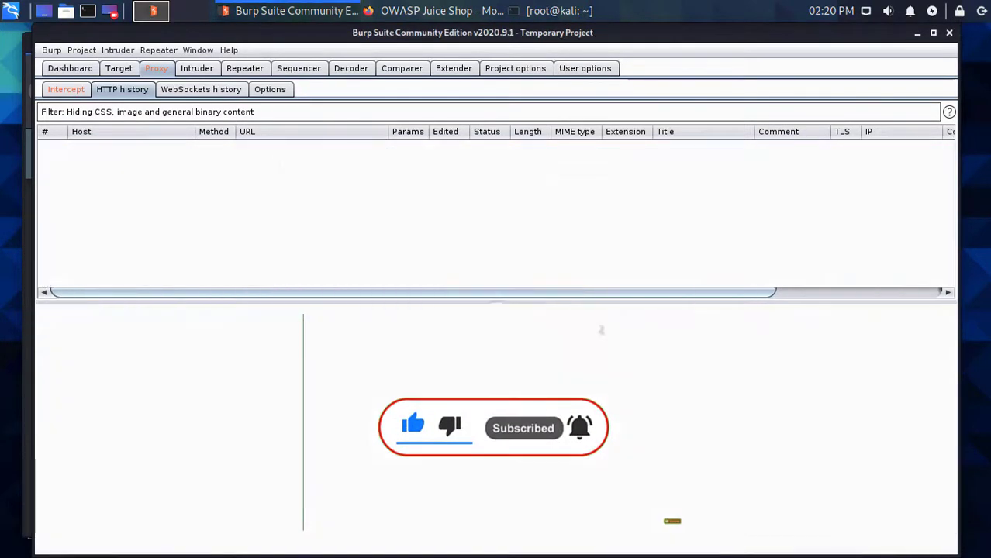
{"action": "left_click", "coordinate": [66, 89]}
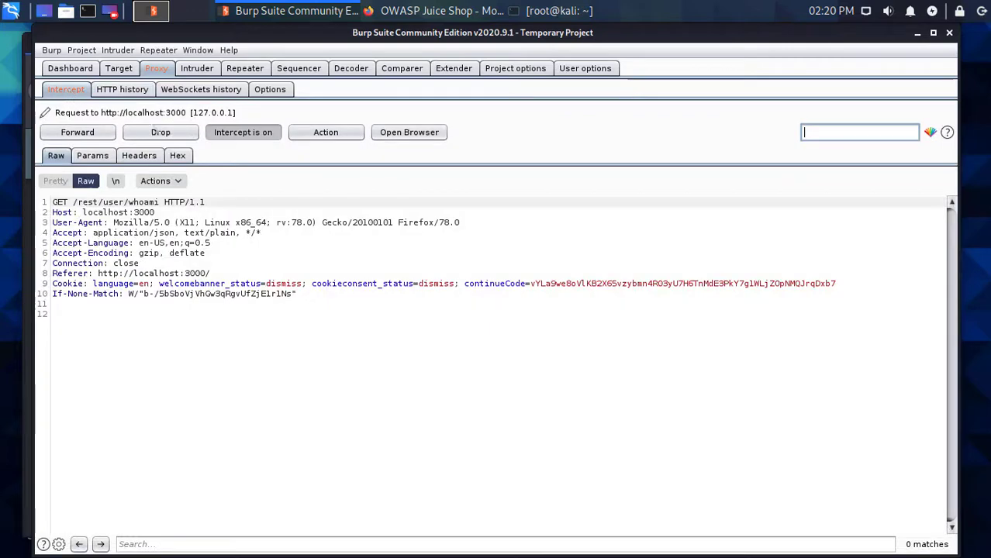
{"action": "left_click", "coordinate": [76, 132]}
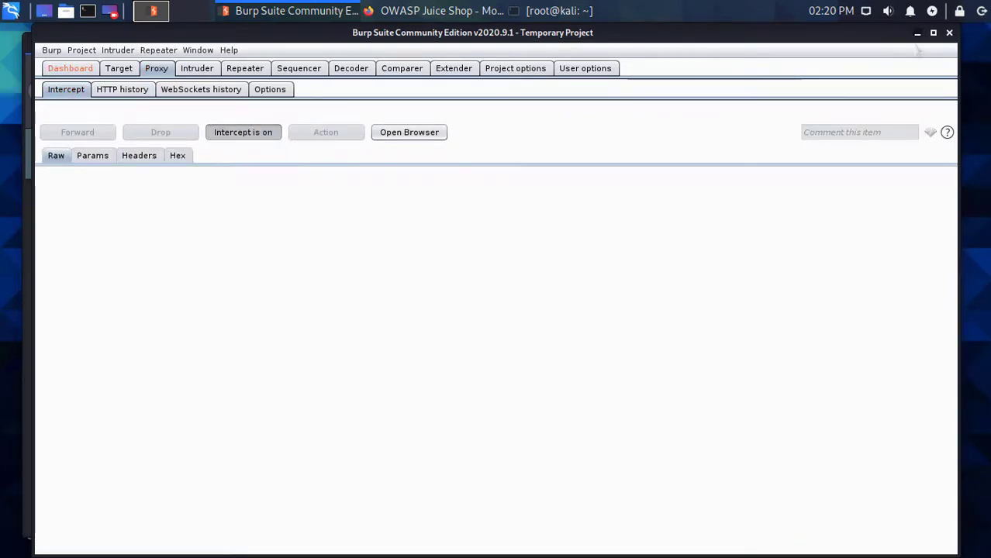
{"action": "left_click", "coordinate": [440, 9]}
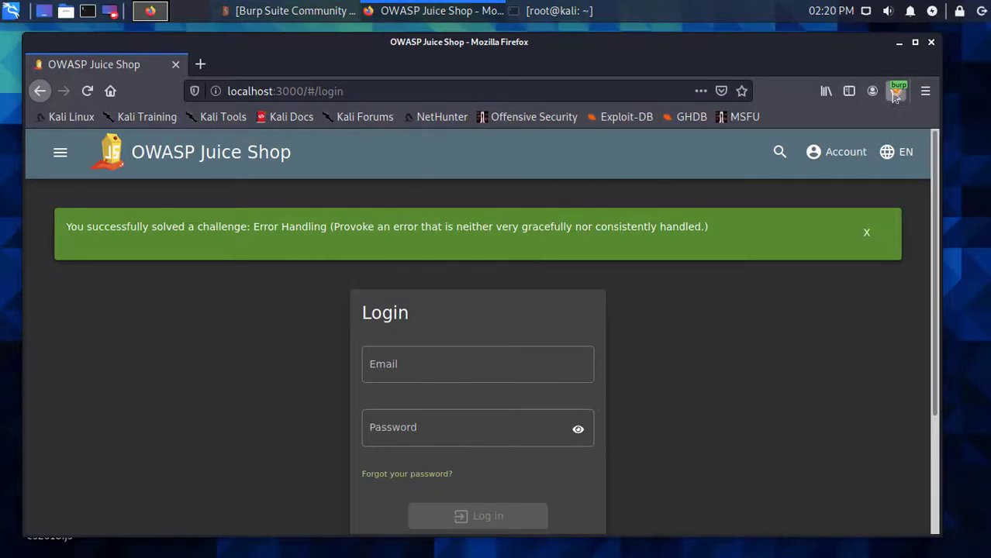
{"action": "left_click", "coordinate": [897, 90]}
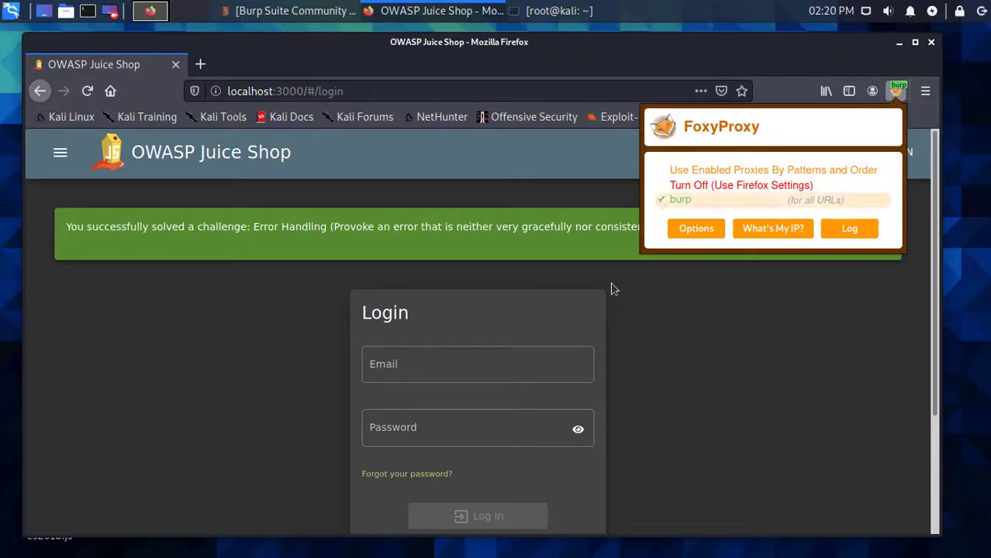
{"action": "left_click", "coordinate": [478, 365]}
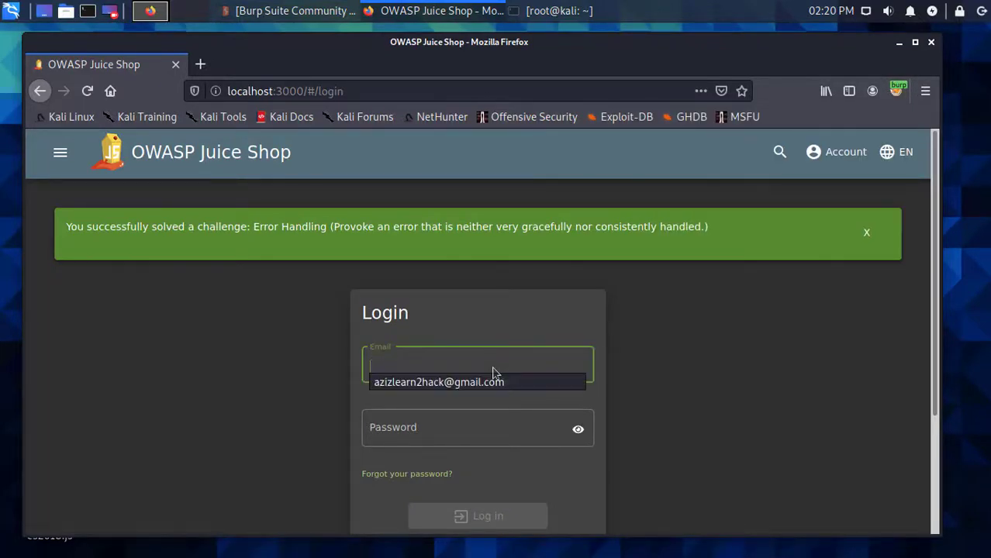
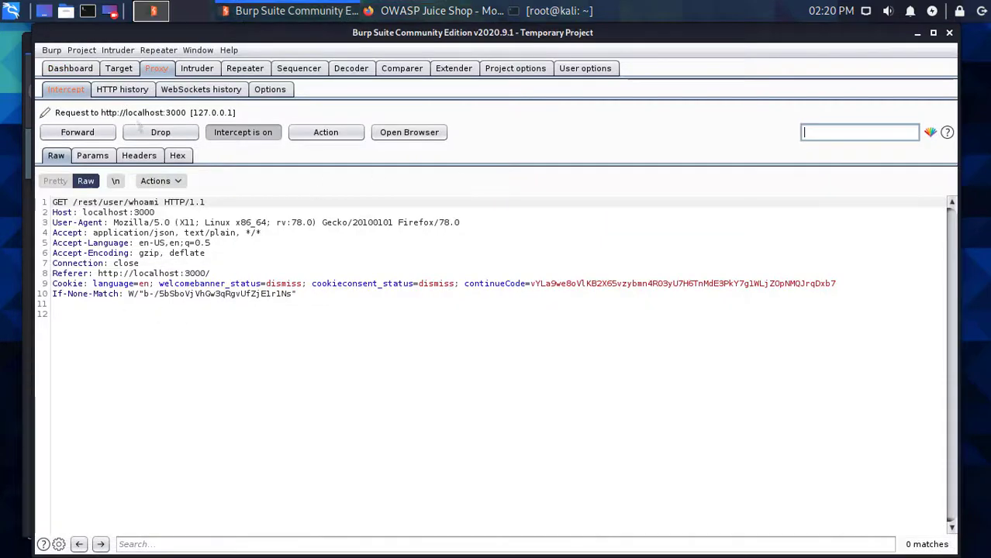
Send the captured POST /rest/user/login request from HTTP history to Repeater.
{"action": "left_click", "coordinate": [121, 89]}
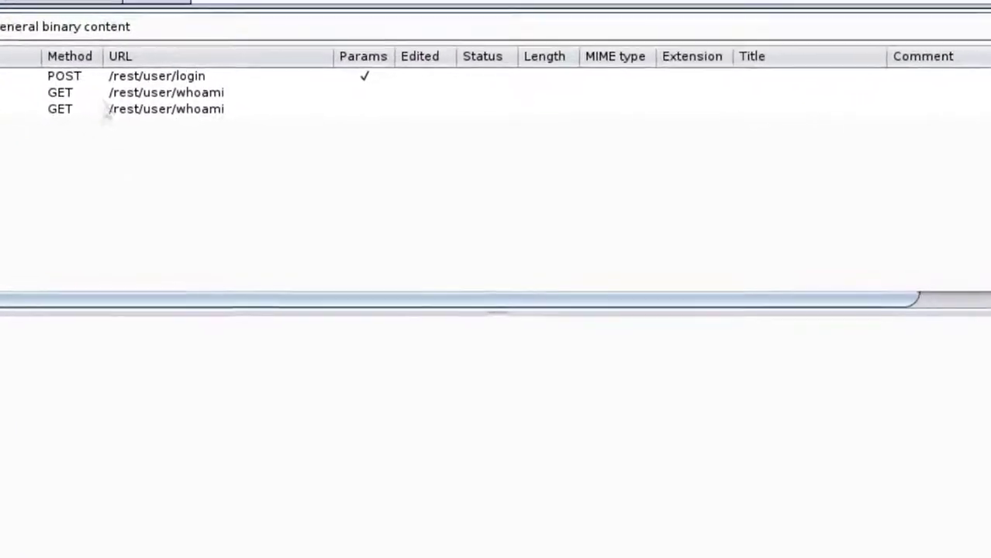
{"action": "left_click", "coordinate": [155, 75]}
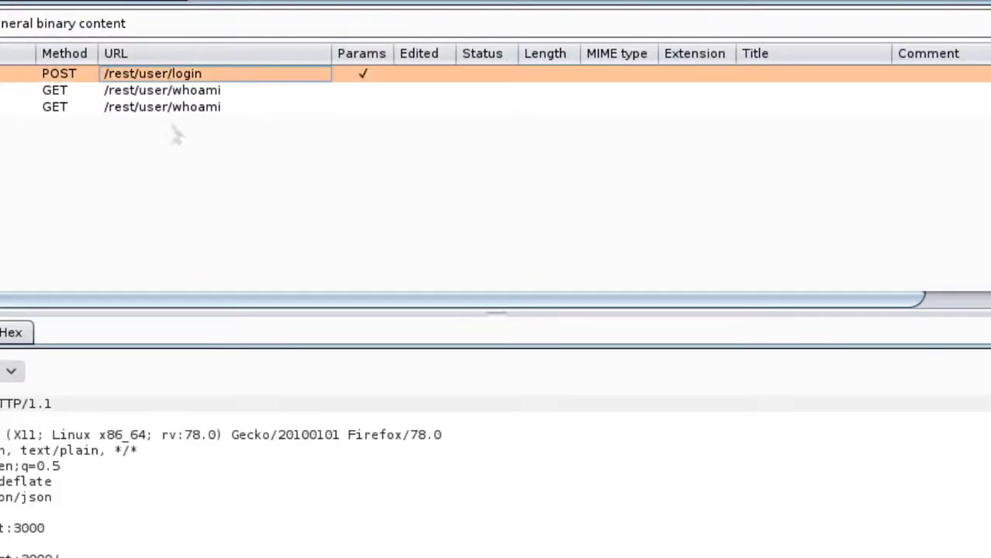
{"action": "right_click", "coordinate": [152, 73]}
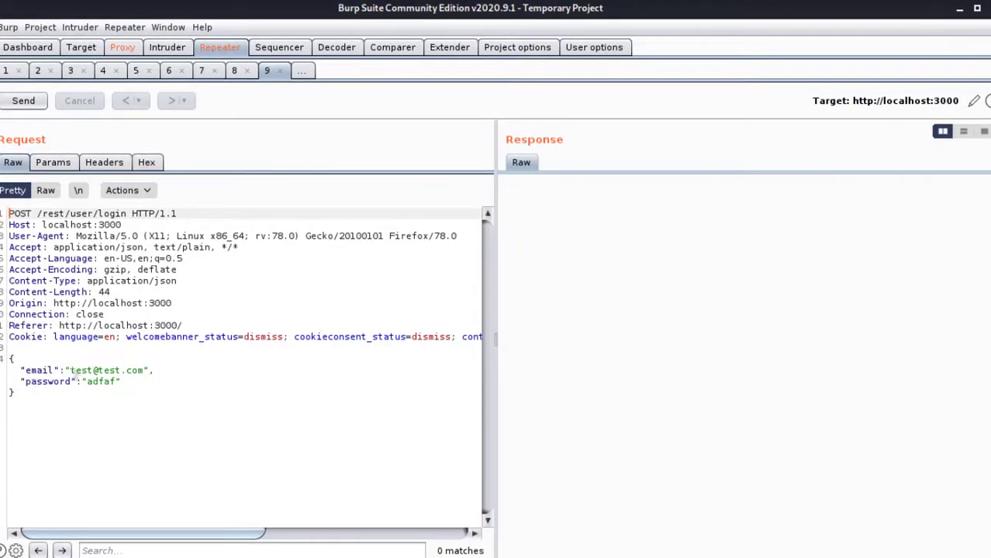
Select the e-mail and password values in the login request body for editing.
{"action": "double_click", "coordinate": [81, 369]}
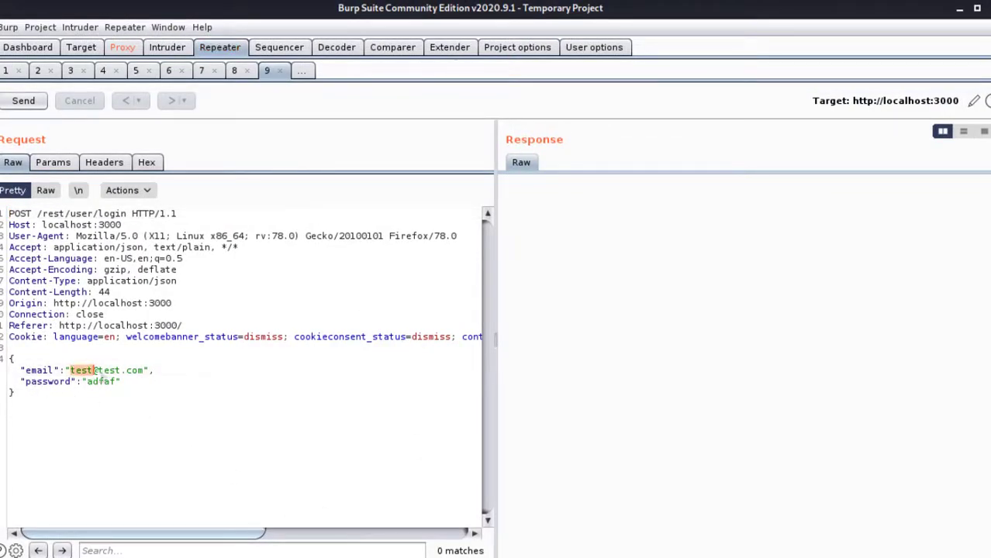
{"action": "double_click", "coordinate": [107, 369]}
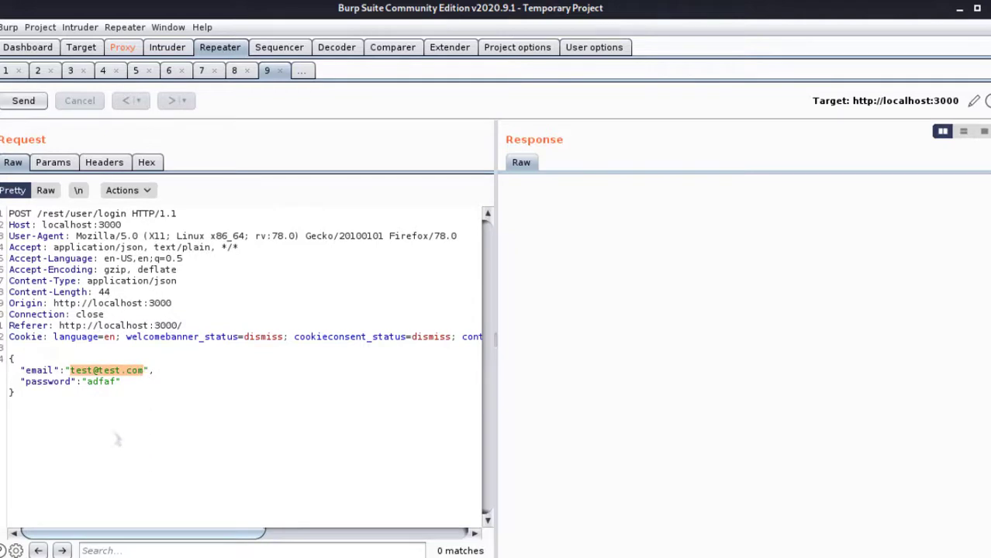
{"action": "double_click", "coordinate": [101, 381]}
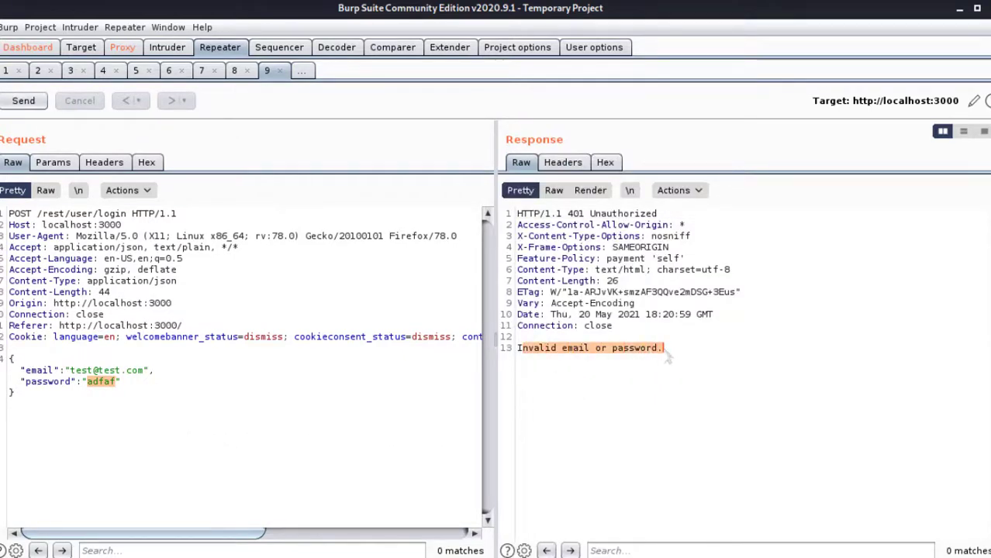
{"action": "mouse_move", "coordinate": [146, 438]}
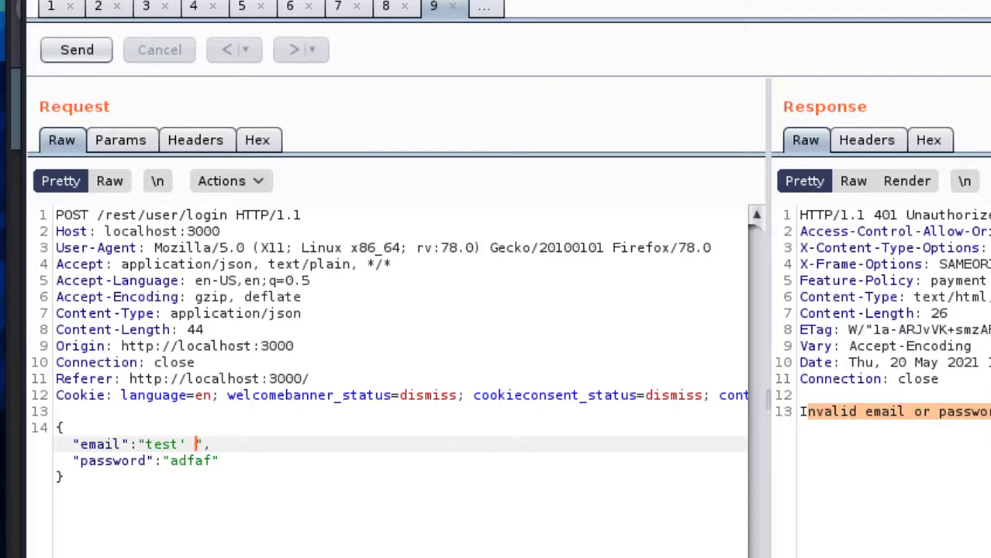
Set the e-mail to test' or 1=1 -- and replay the login, getting 200 OK with the admin token.
{"action": "type", "text": "or"}
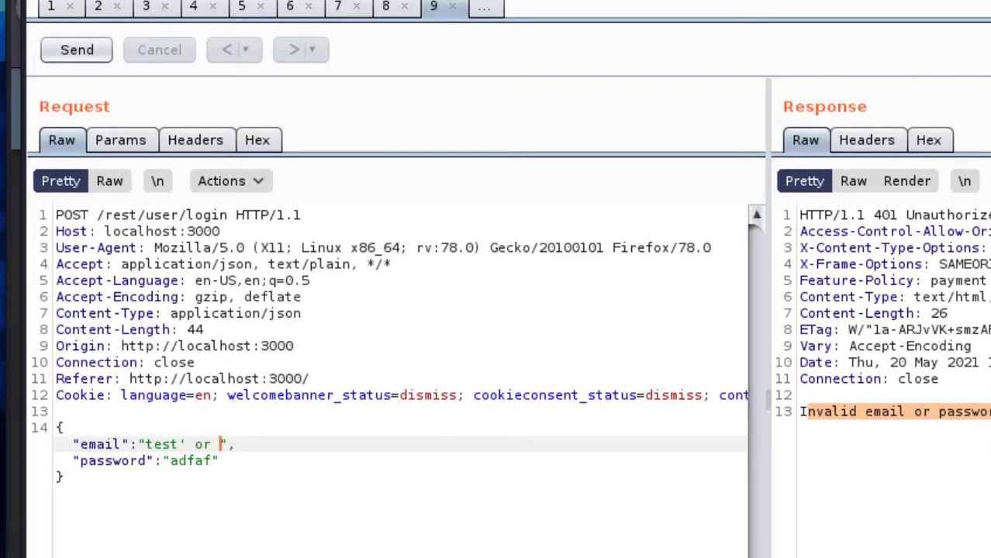
{"action": "type", "text": "1=1"}
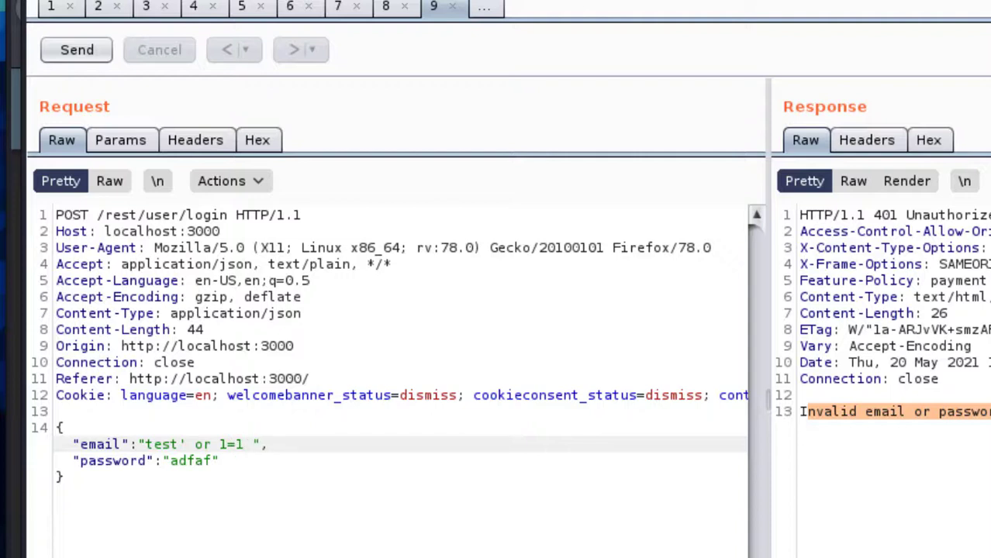
{"action": "type", "text": "--"}
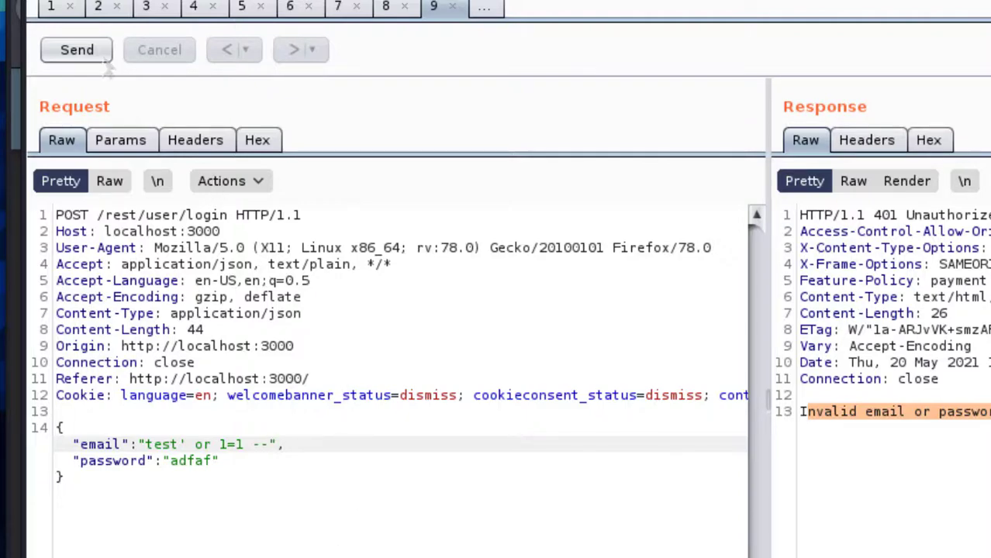
{"action": "left_click", "coordinate": [76, 50]}
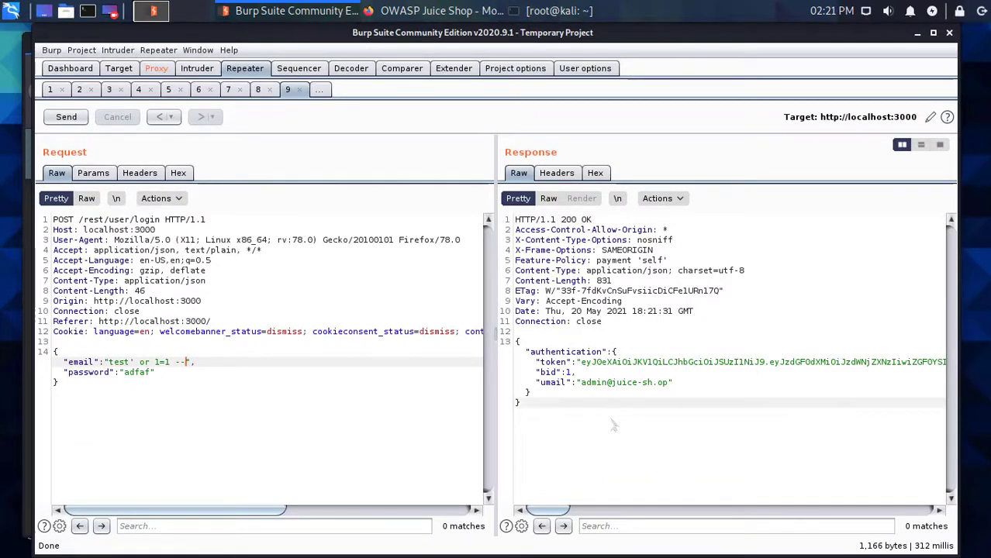
{"action": "left_click", "coordinate": [65, 117]}
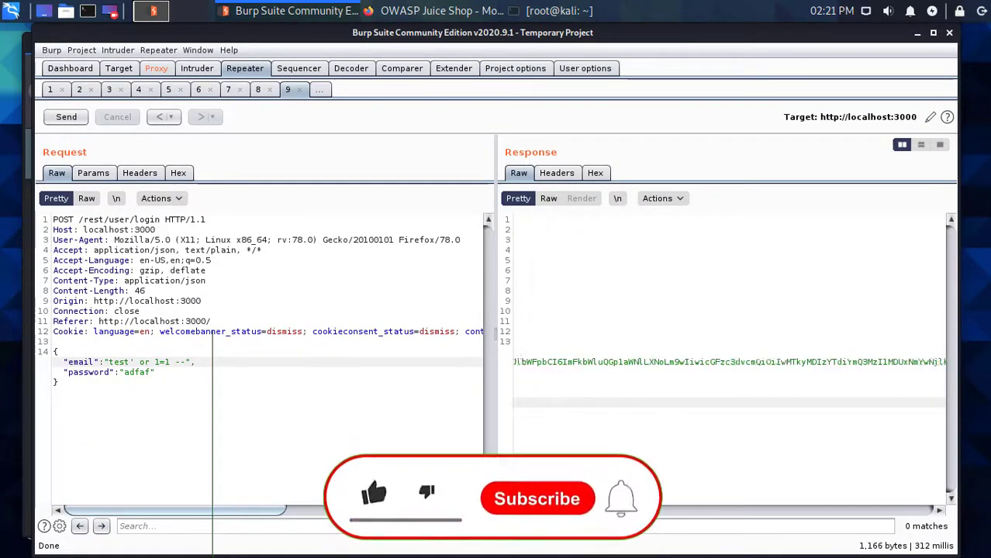
{"action": "left_click", "coordinate": [65, 118]}
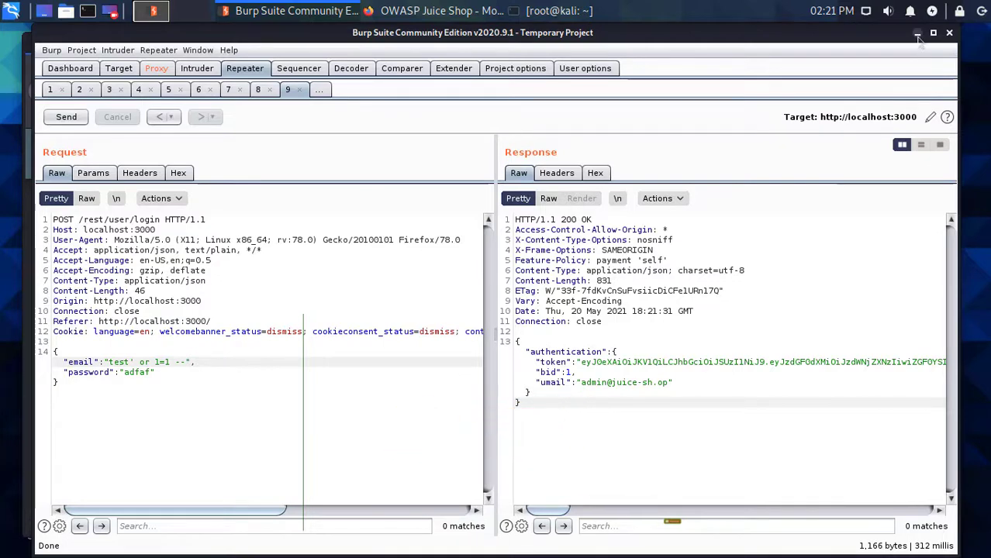
Return to Firefox showing the Error Handling and Login Admin solved banners.
{"action": "left_click", "coordinate": [441, 9]}
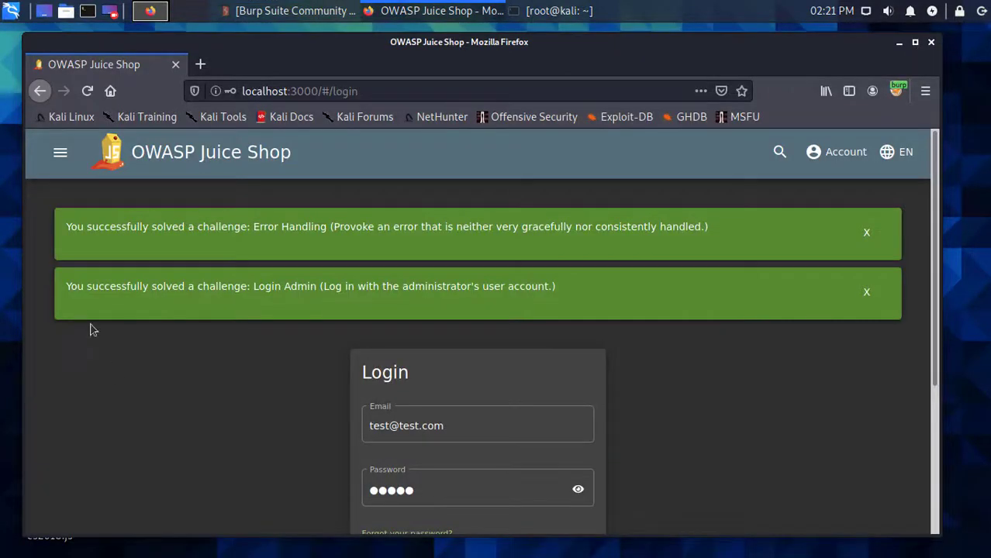
{"action": "mouse_move", "coordinate": [257, 298]}
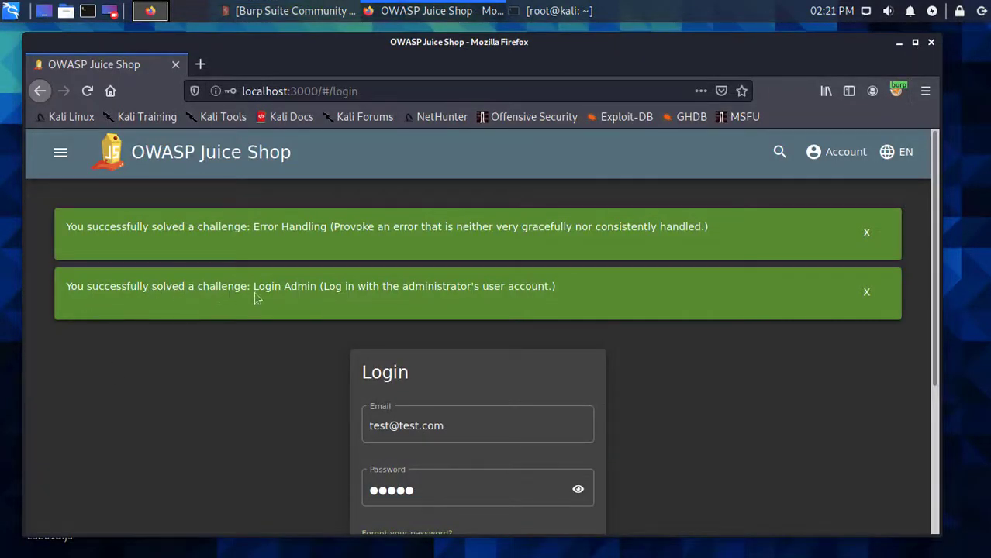
{"action": "mouse_move", "coordinate": [685, 326]}
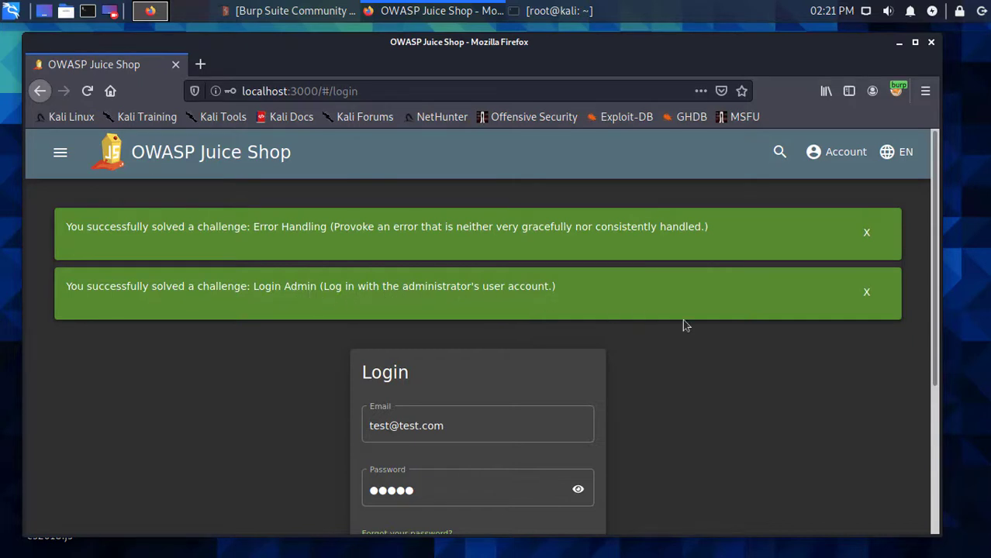
{"action": "mouse_move", "coordinate": [487, 425]}
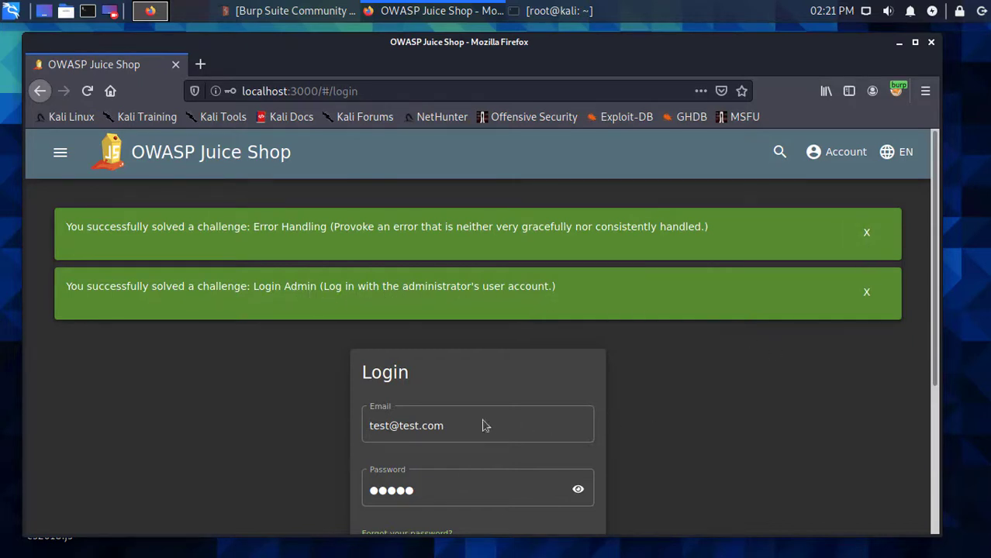